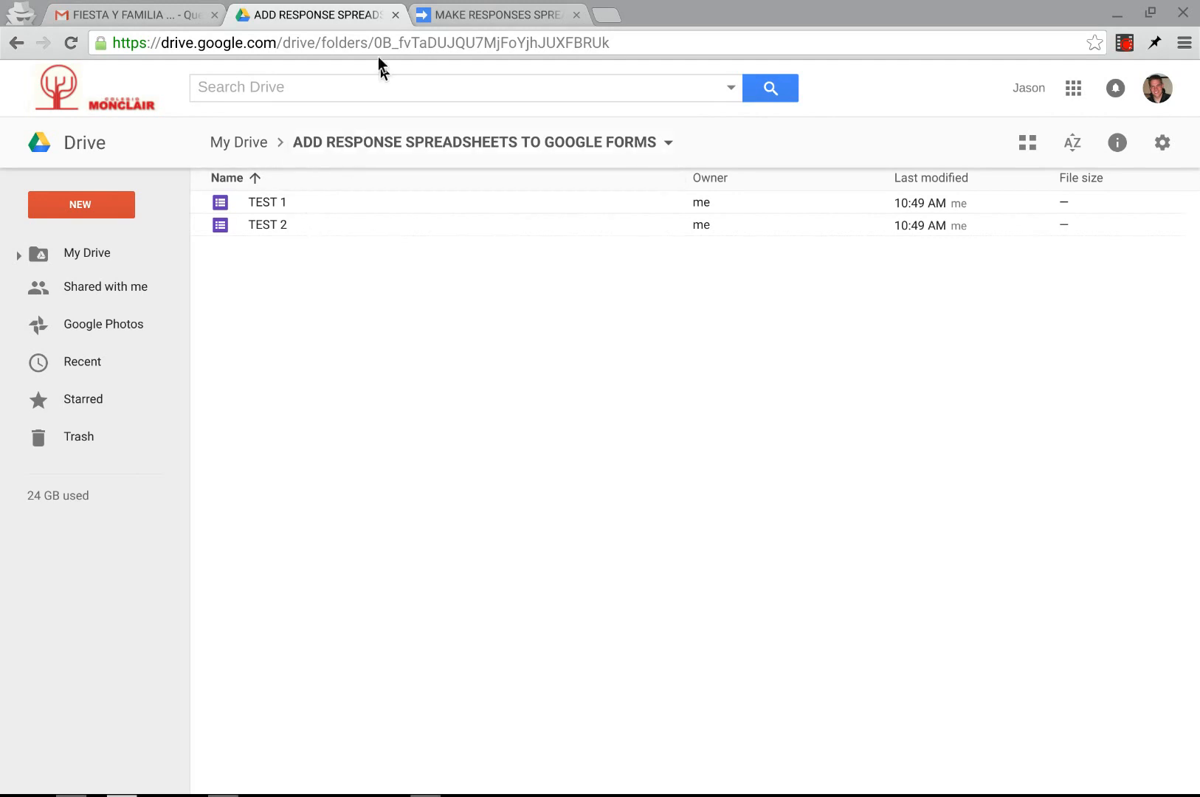
mouse_move(297, 212)
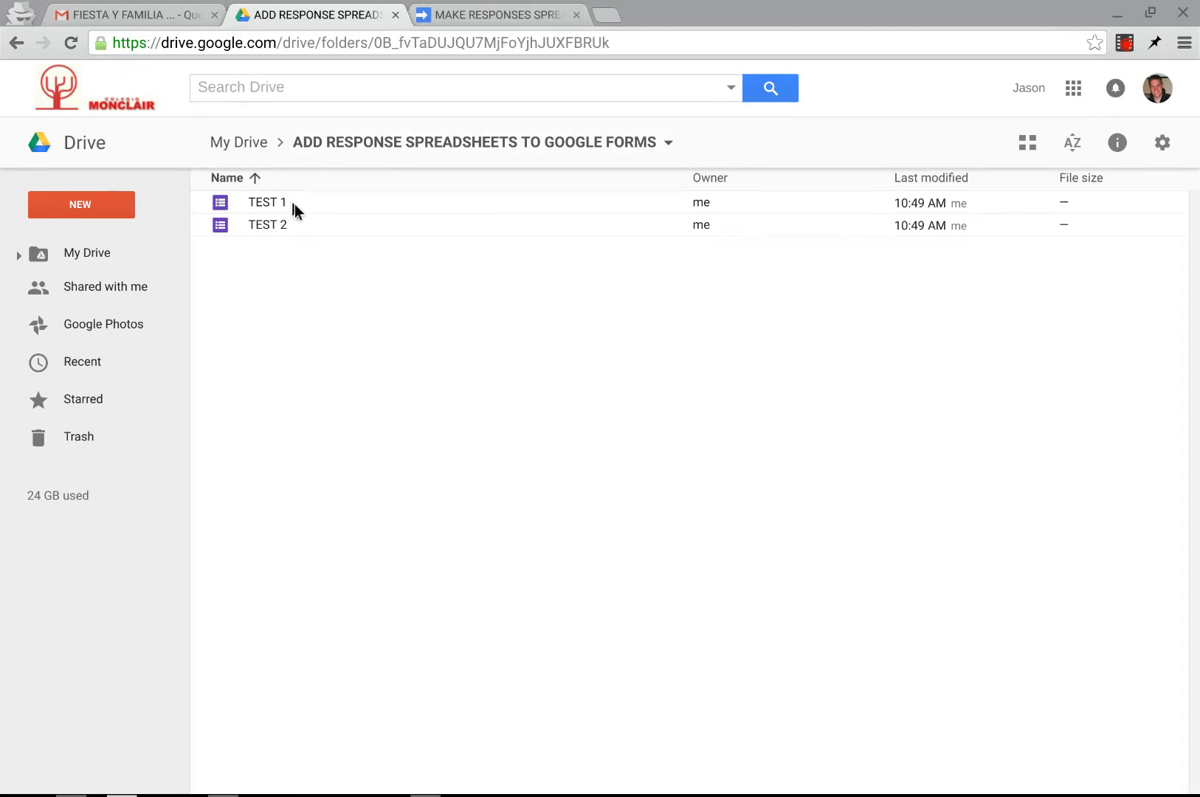
mouse_move(277, 213)
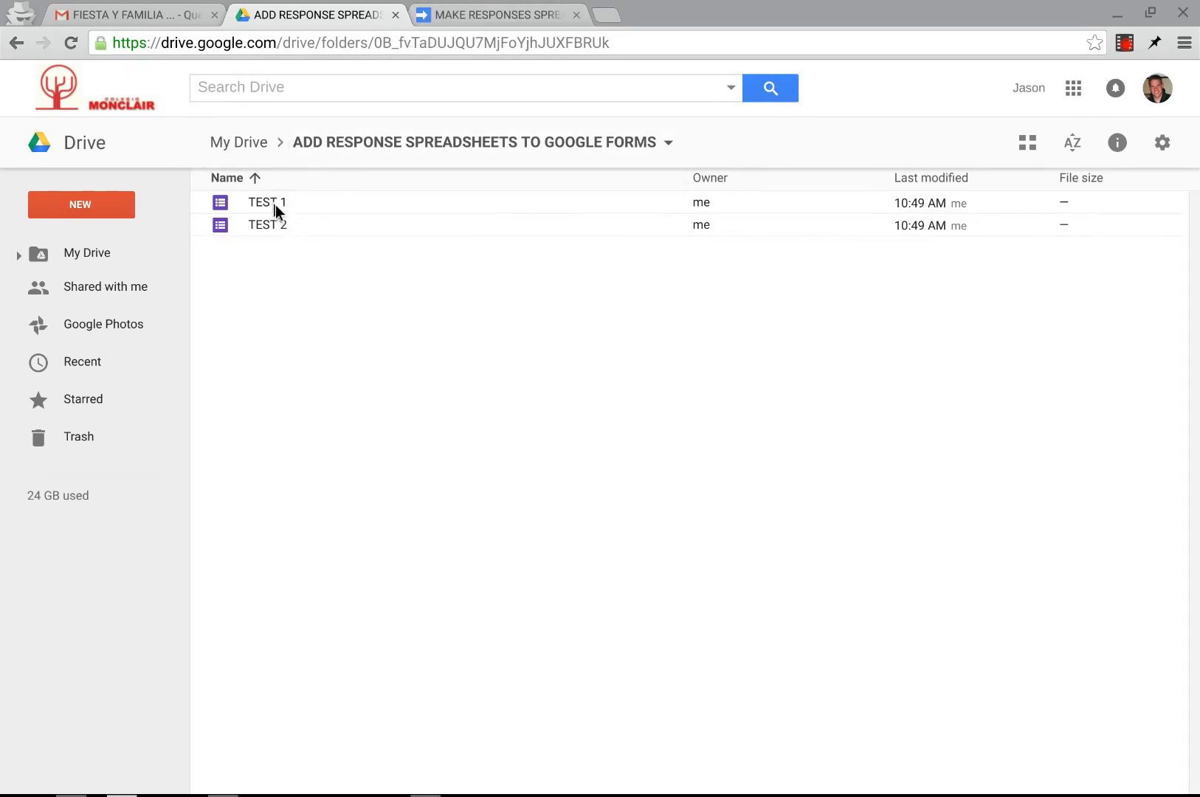
mouse_move(295, 267)
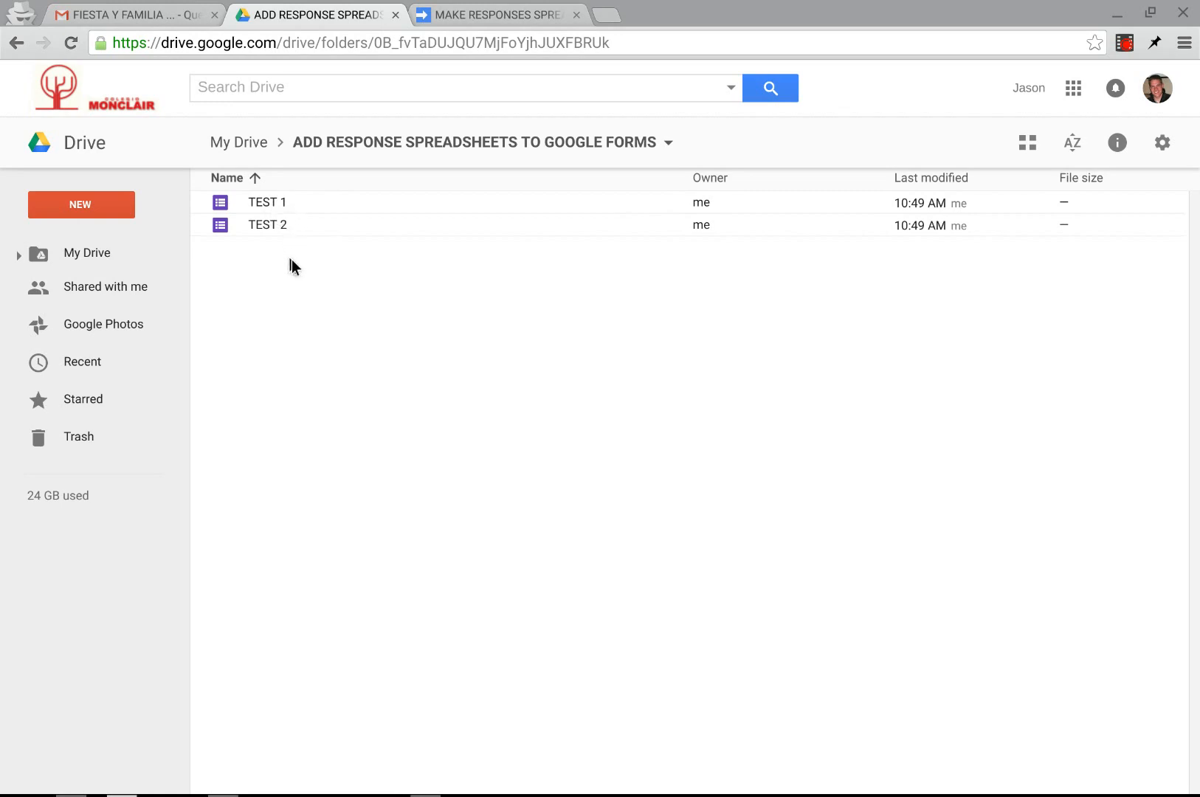
mouse_move(276, 339)
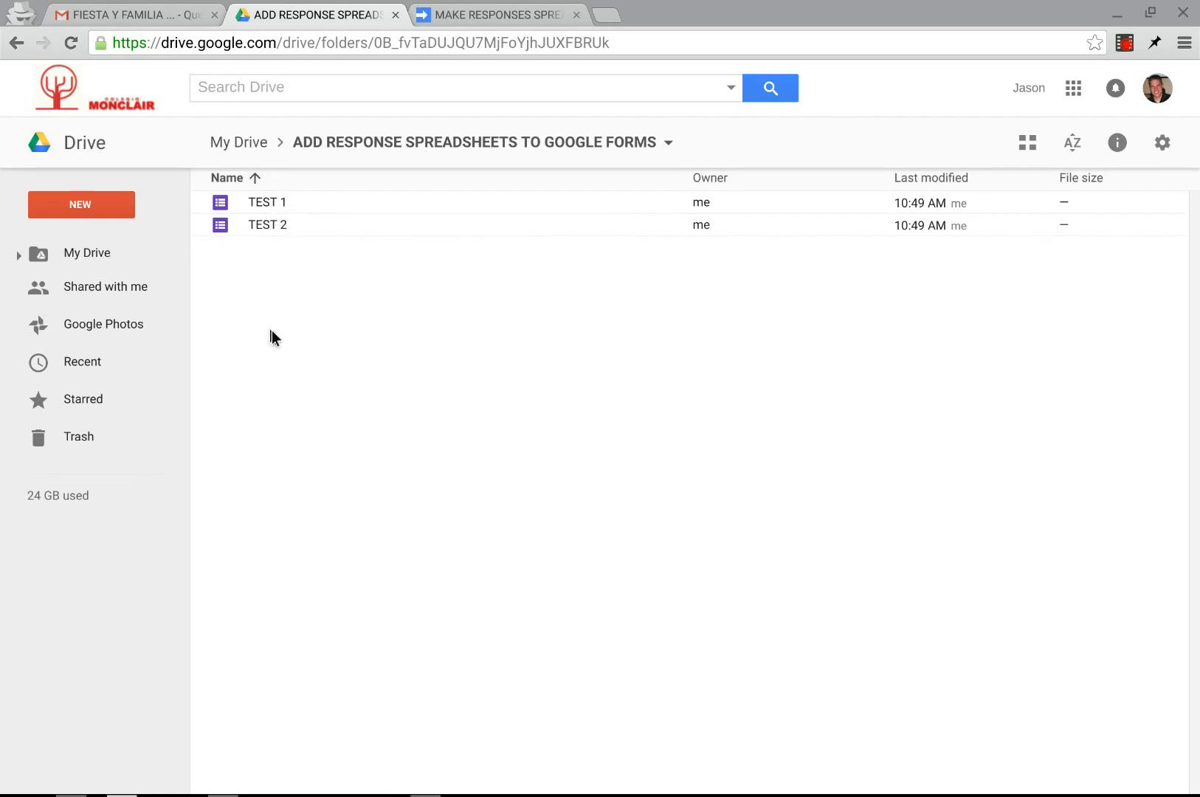
mouse_move(267, 328)
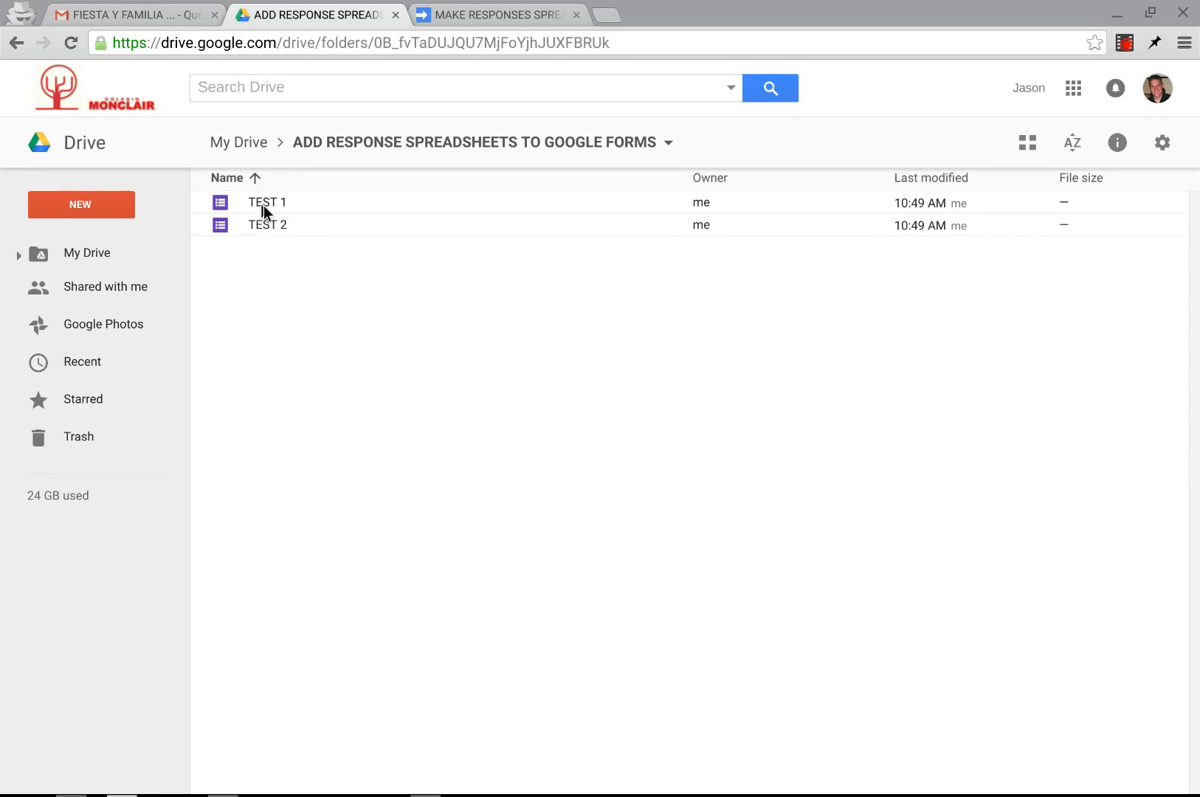
mouse_move(491, 32)
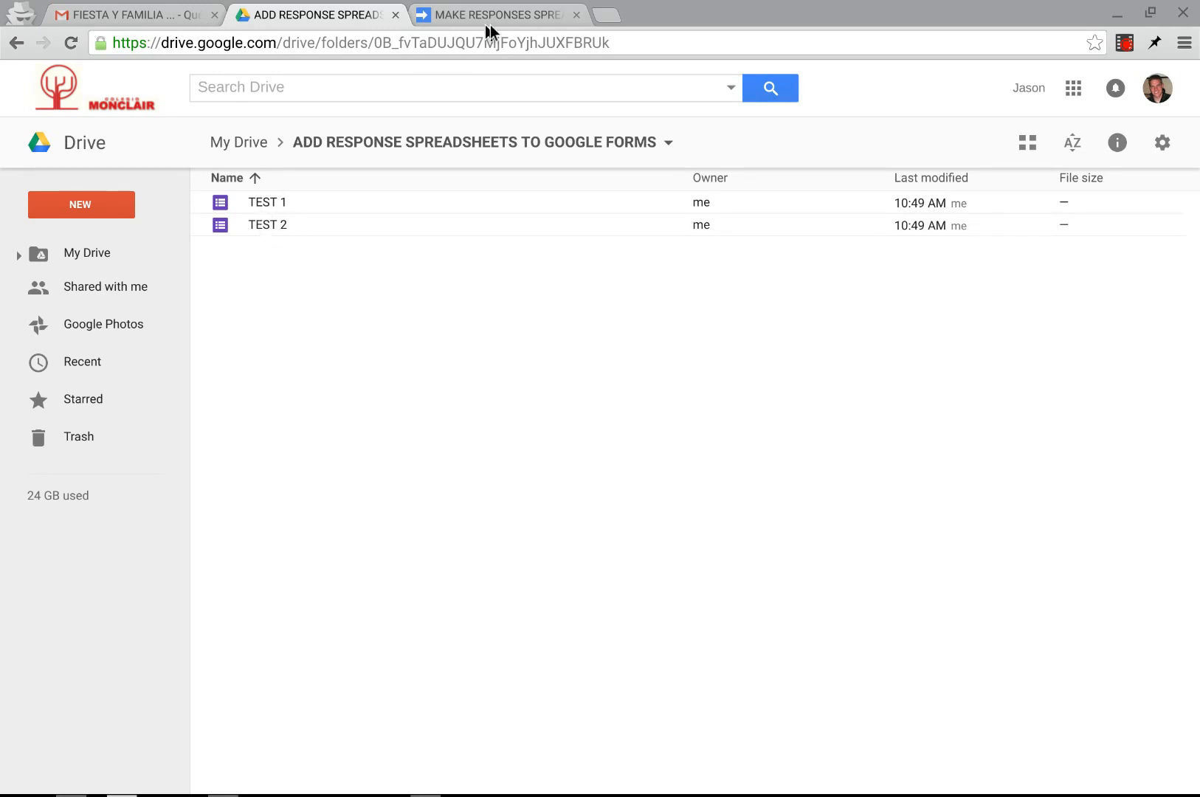
From Google Drive's New menu, create a new Google Apps Script project.
left_click(498, 15)
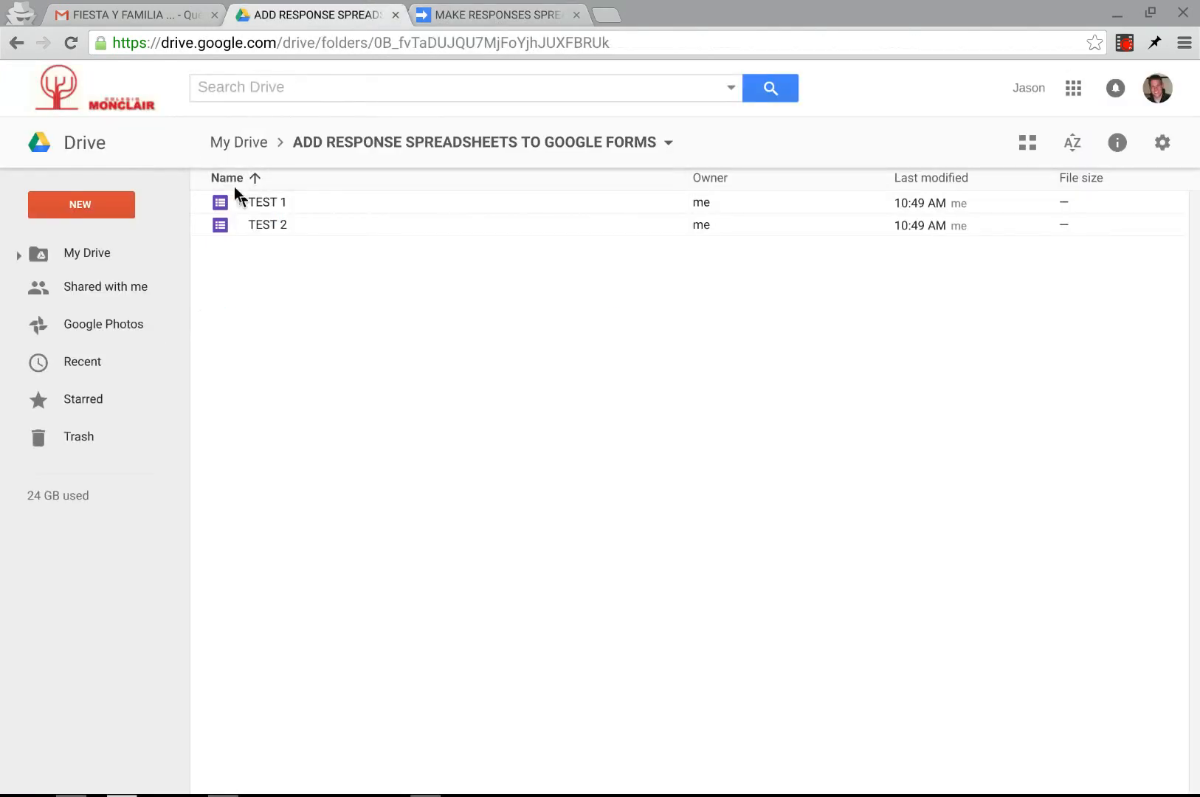
mouse_move(298, 273)
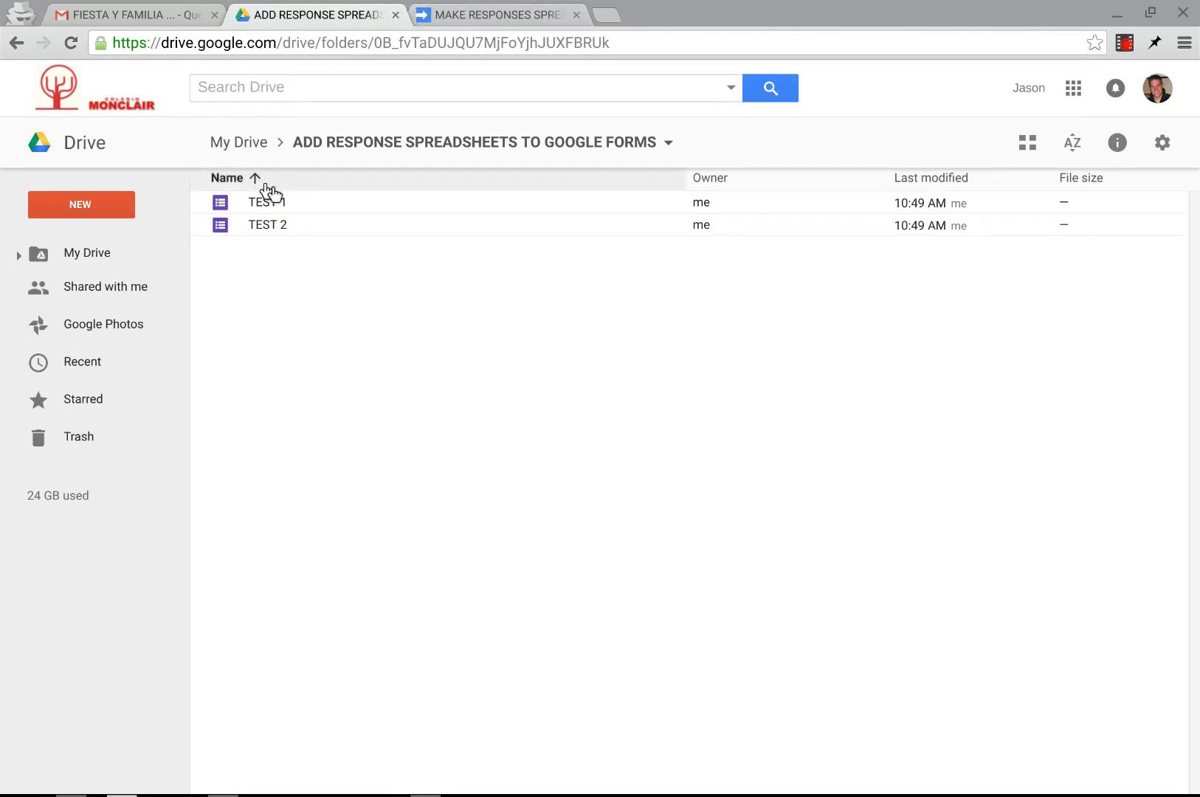
mouse_move(303, 309)
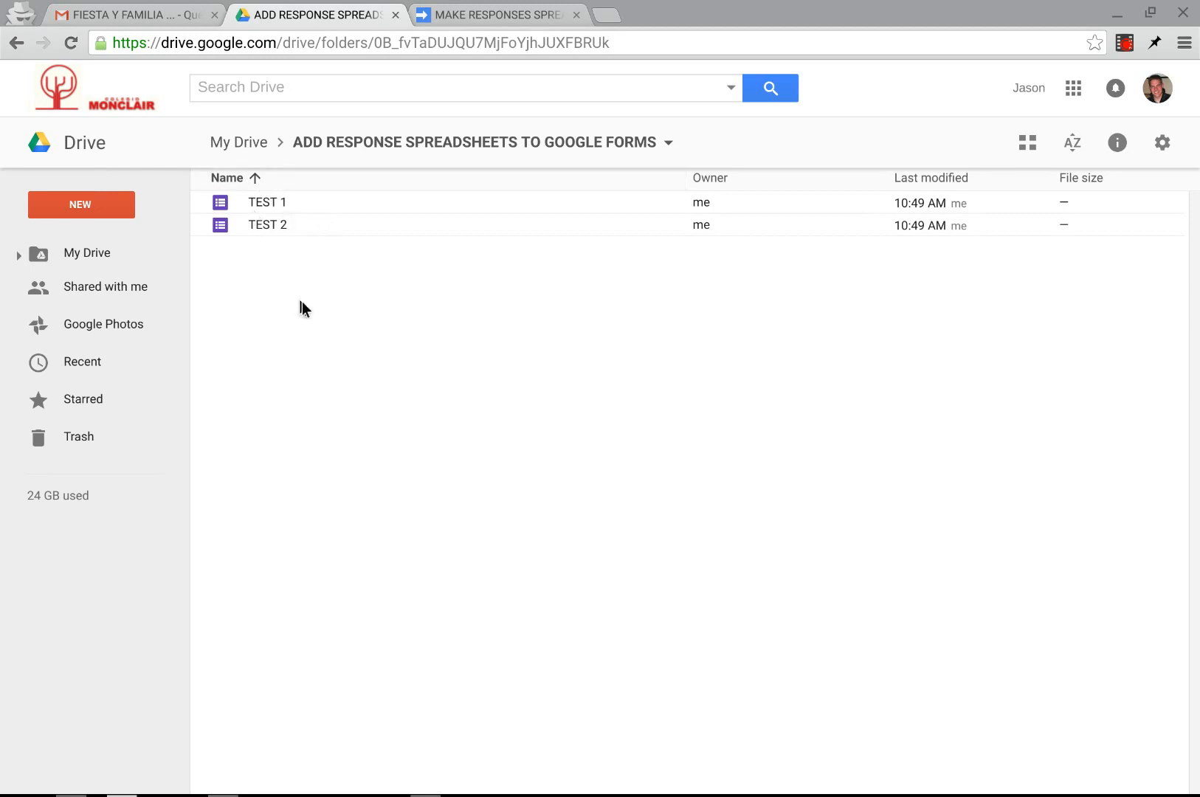
mouse_move(112, 234)
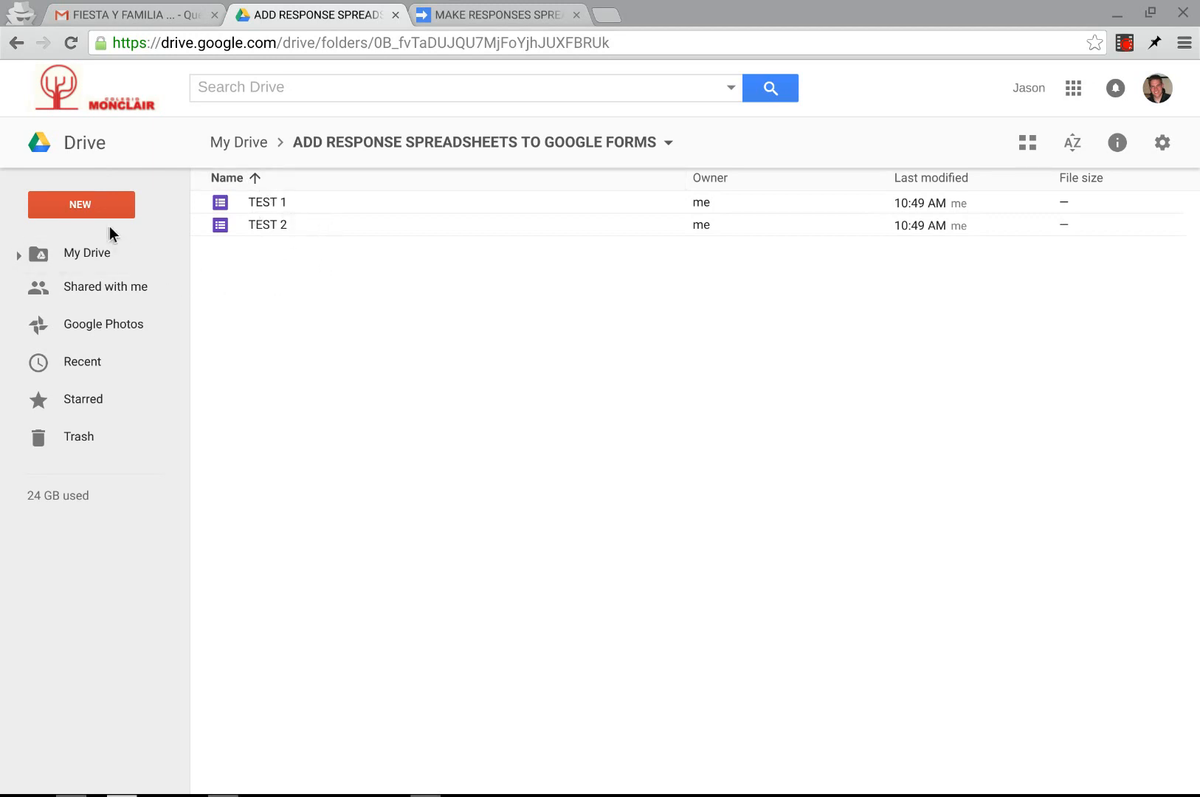
left_click(81, 205)
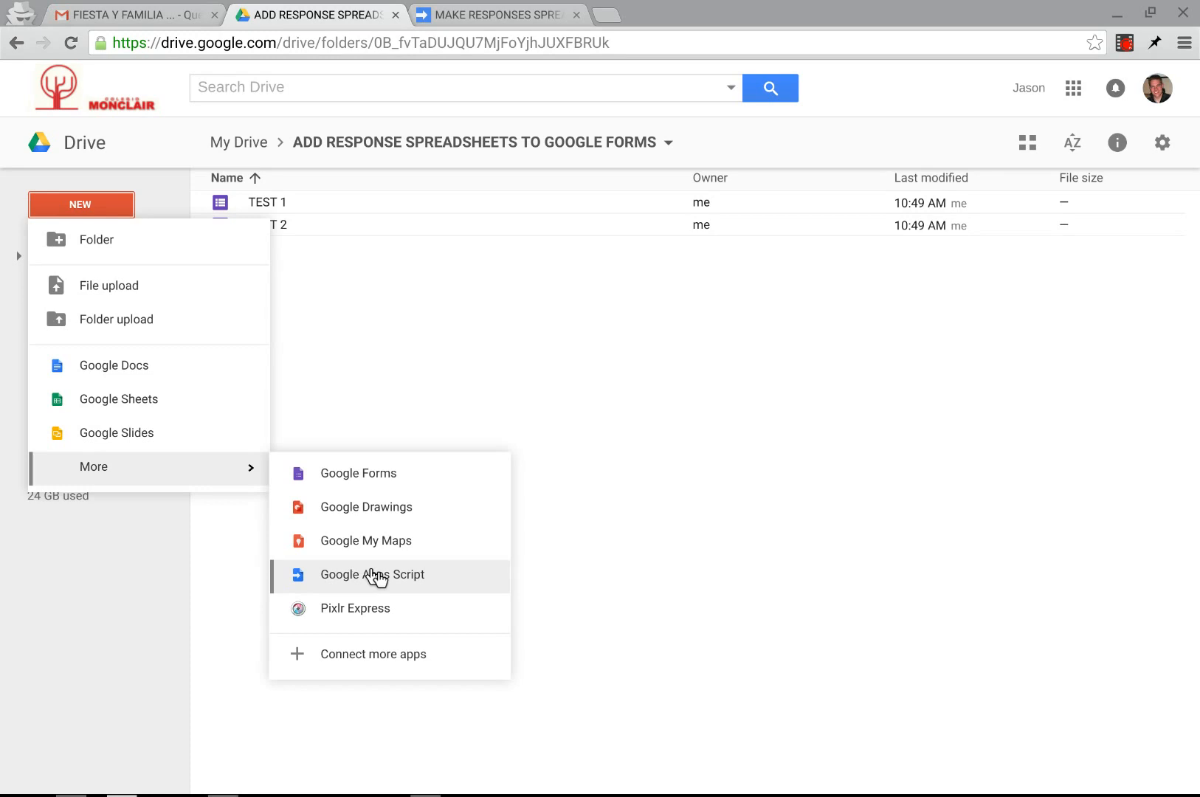
left_click(372, 575)
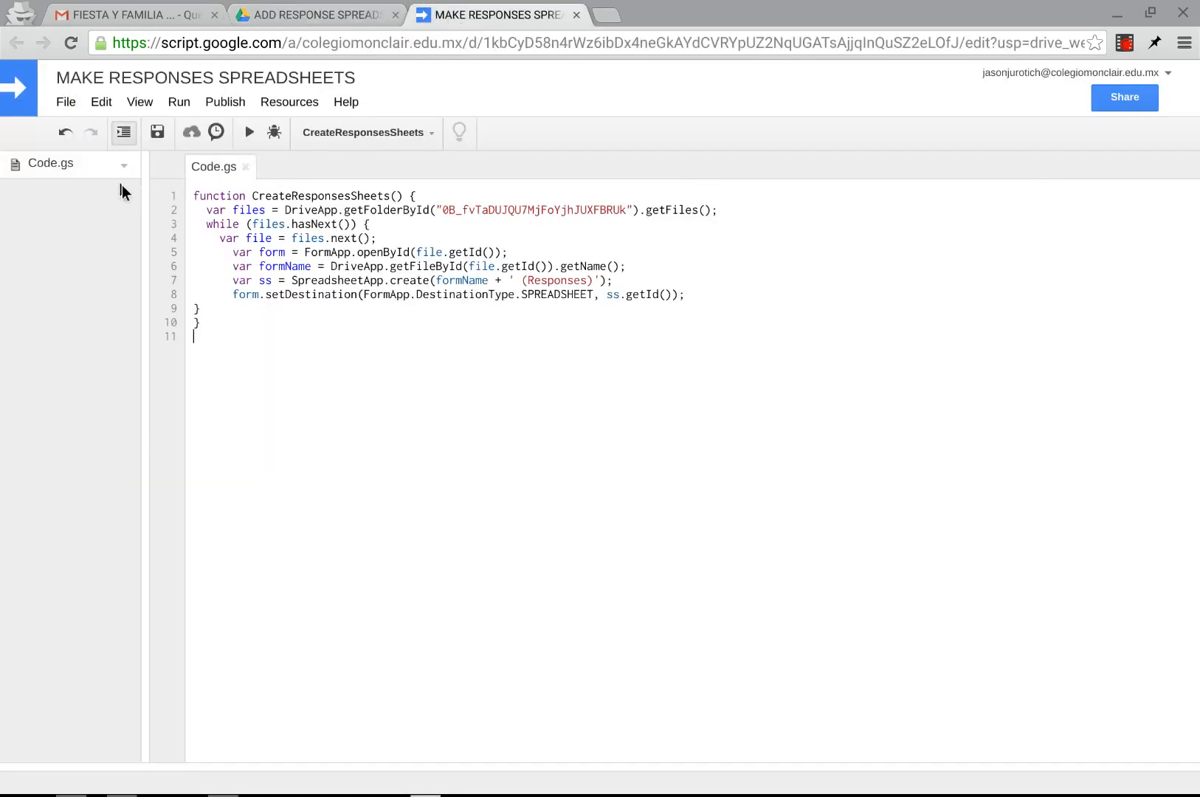
Clear Code.gs and type the CreateResponsesSheets function with an empty folder ID.
left_click(194, 197)
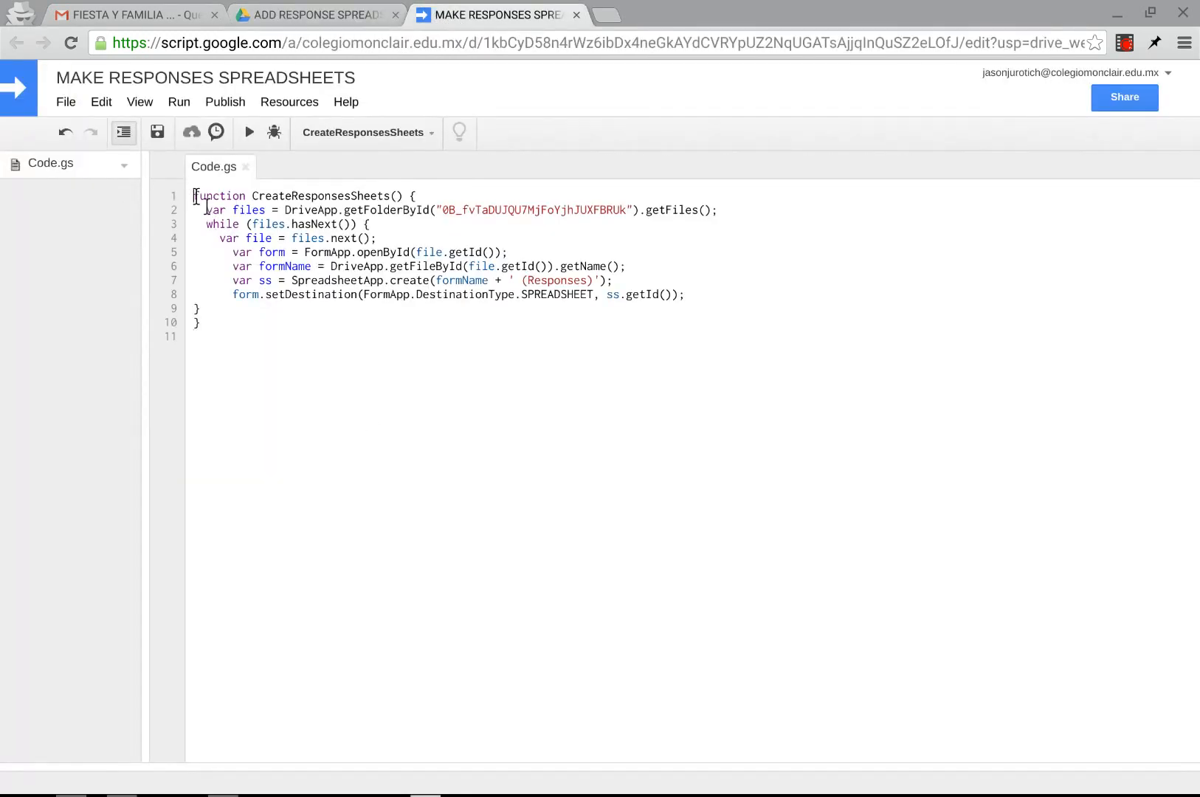
key("ctrl+a")
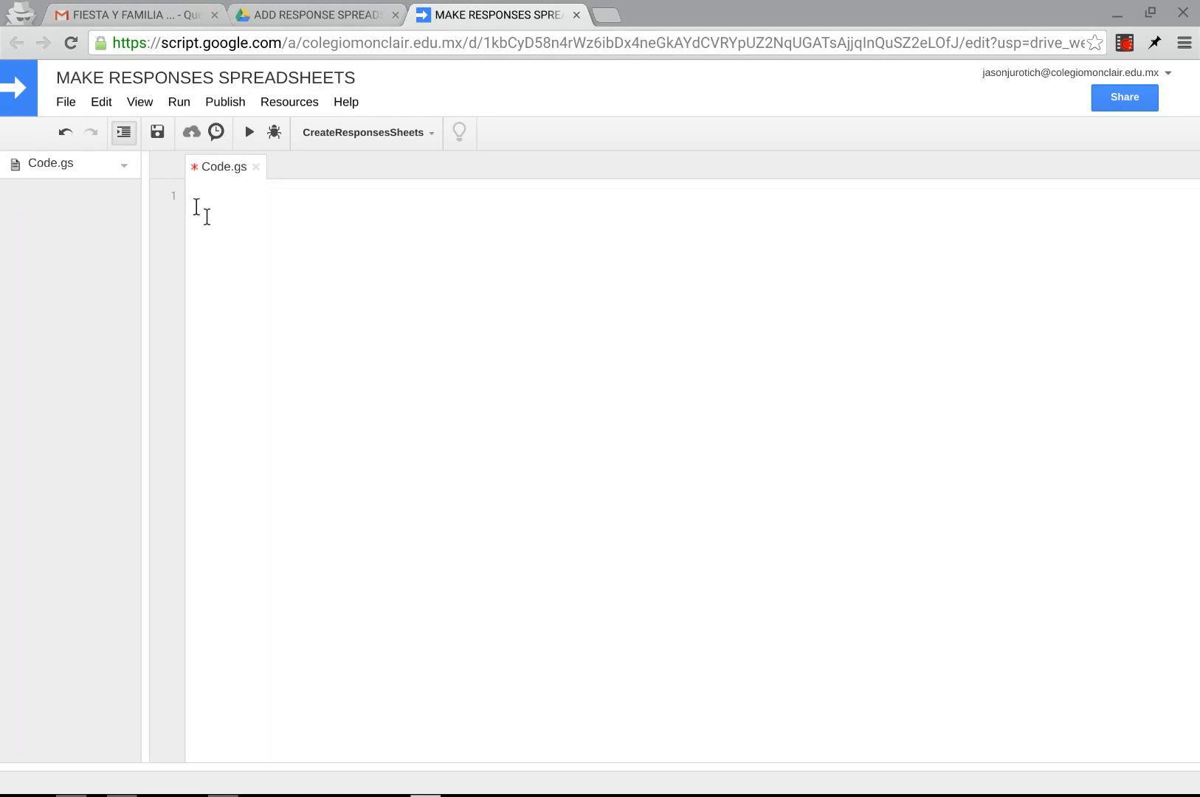
type("function CreateResponsesSheets() {")
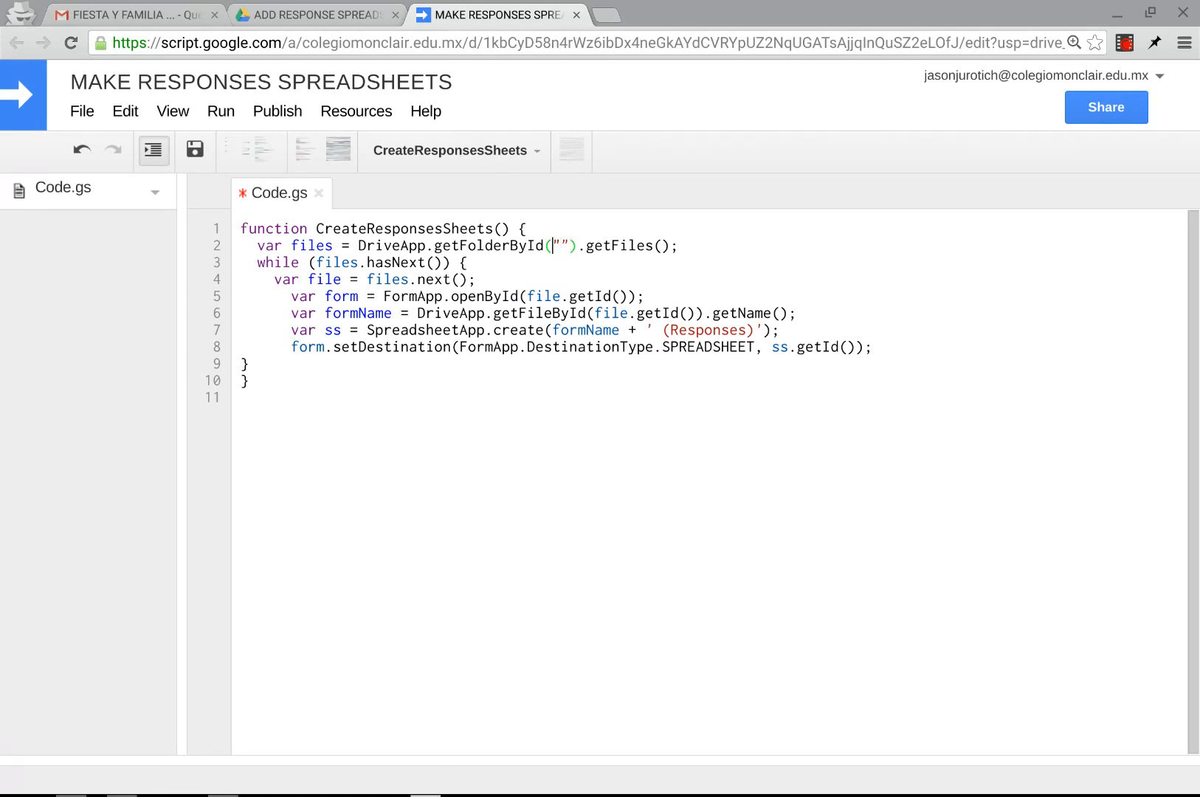
Copy the forms folder ID from the Drive tab's address and return to the script tab.
left_click(314, 15)
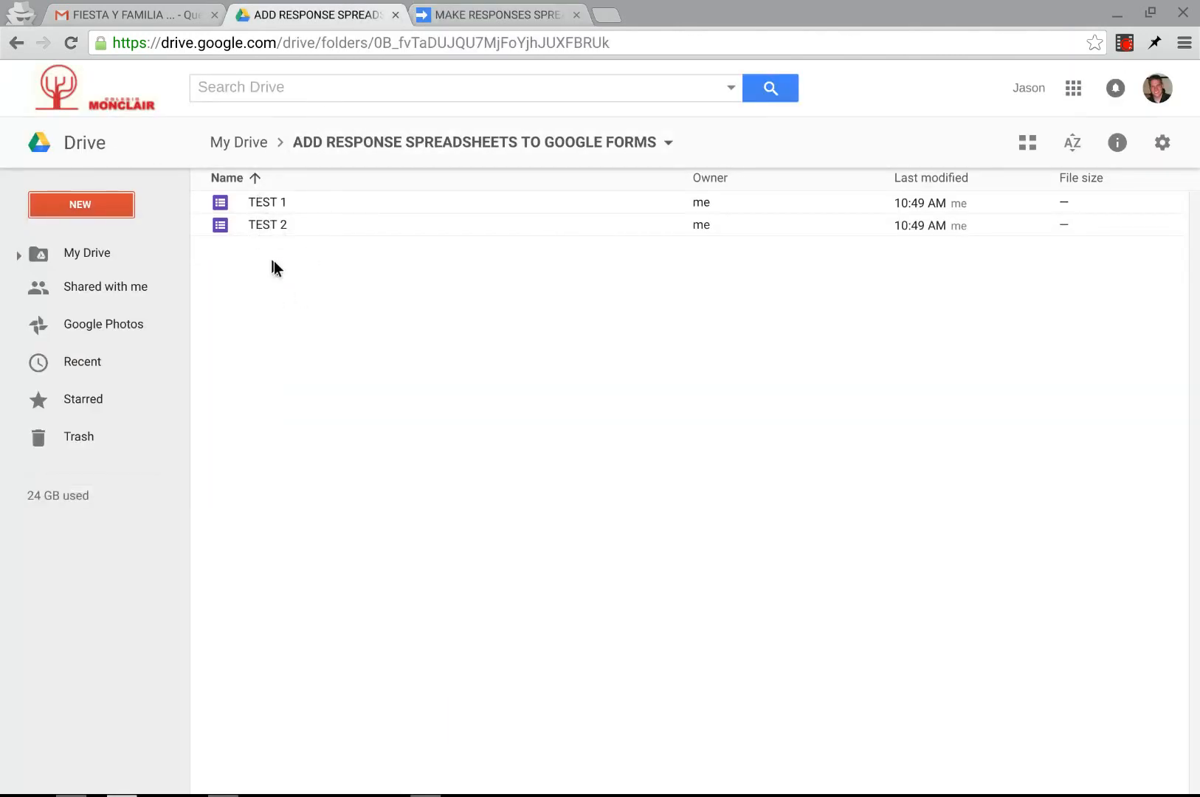
mouse_move(481, 155)
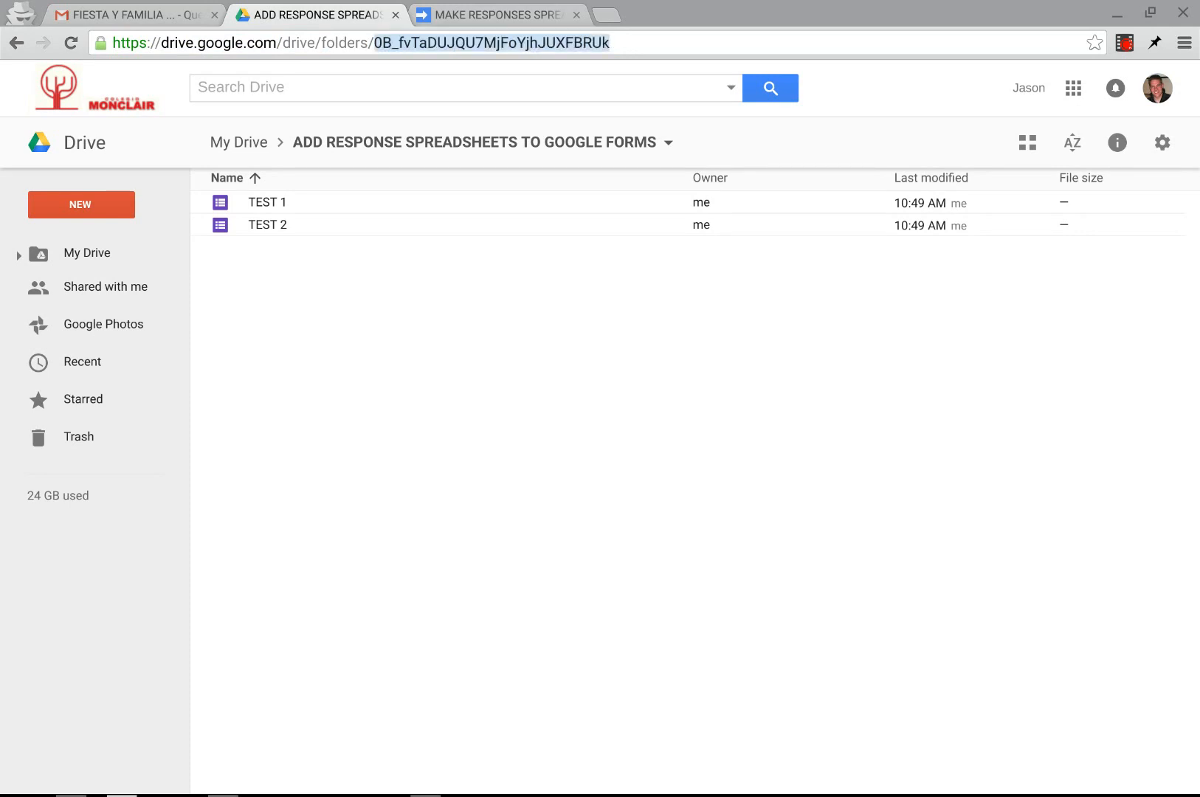
mouse_move(490, 17)
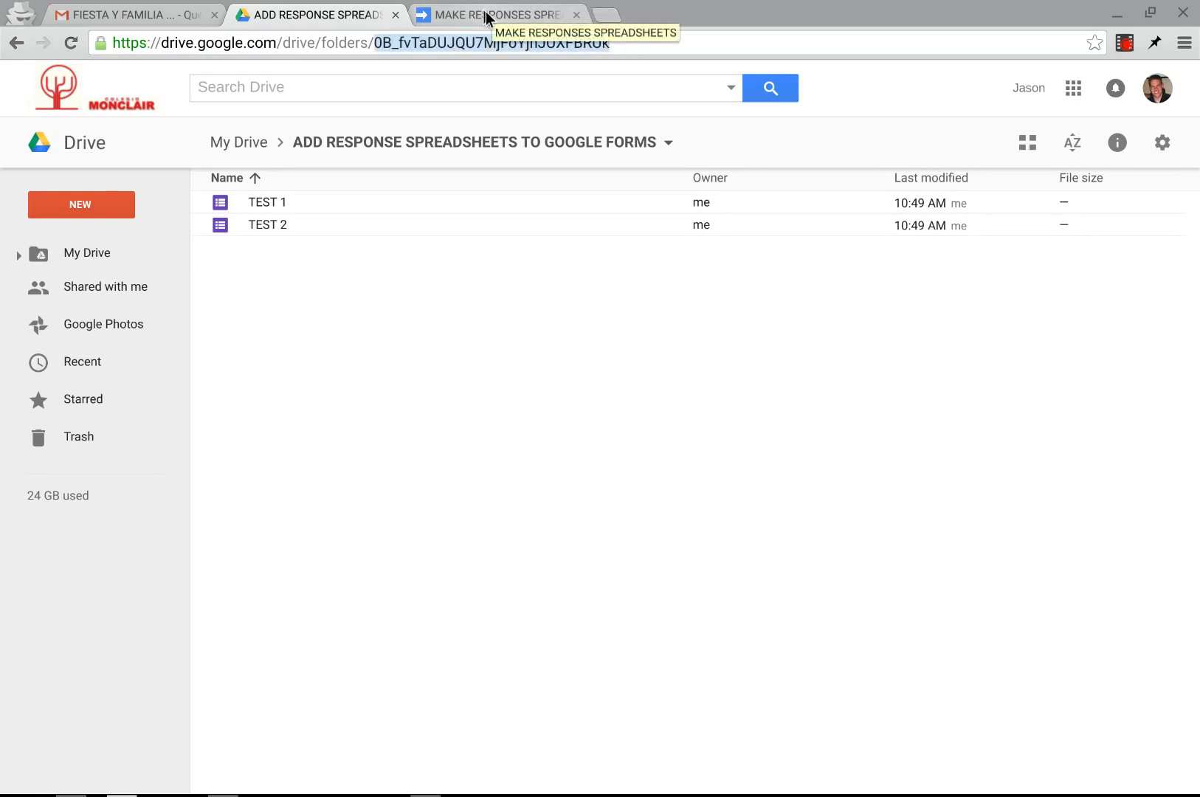
mouse_move(471, 10)
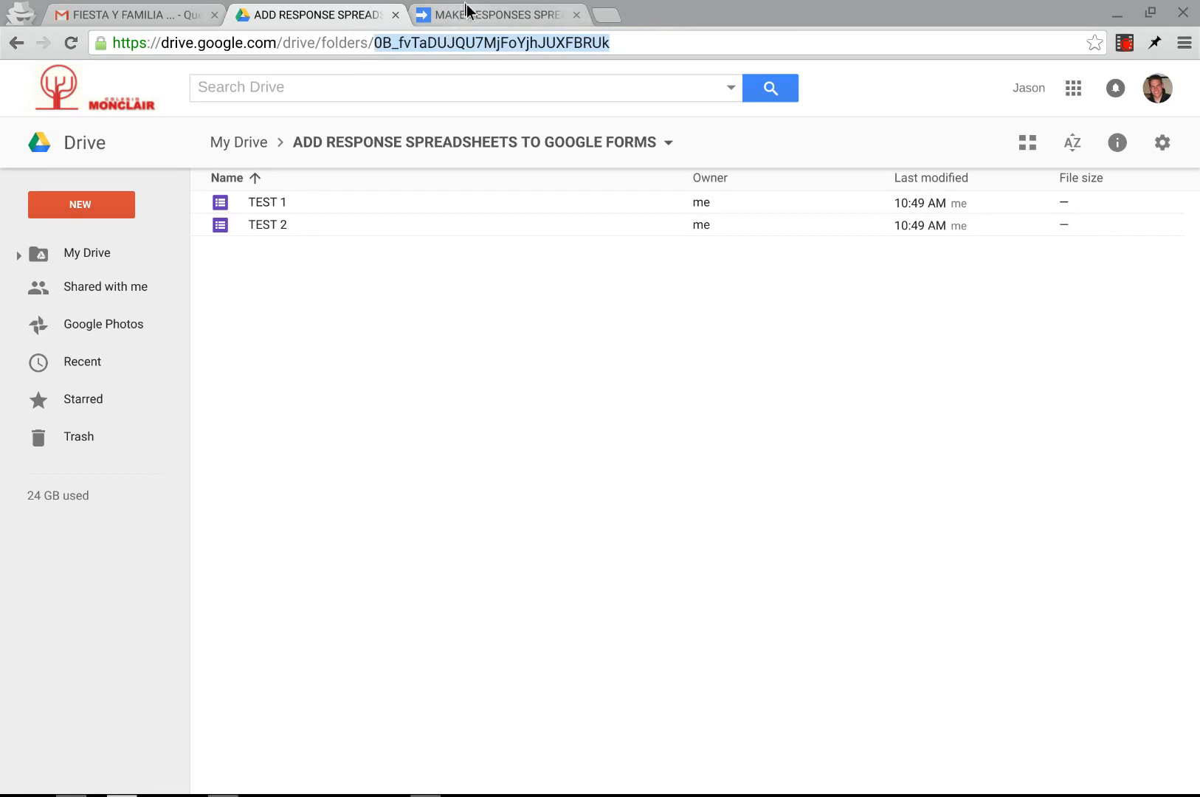
left_click(497, 15)
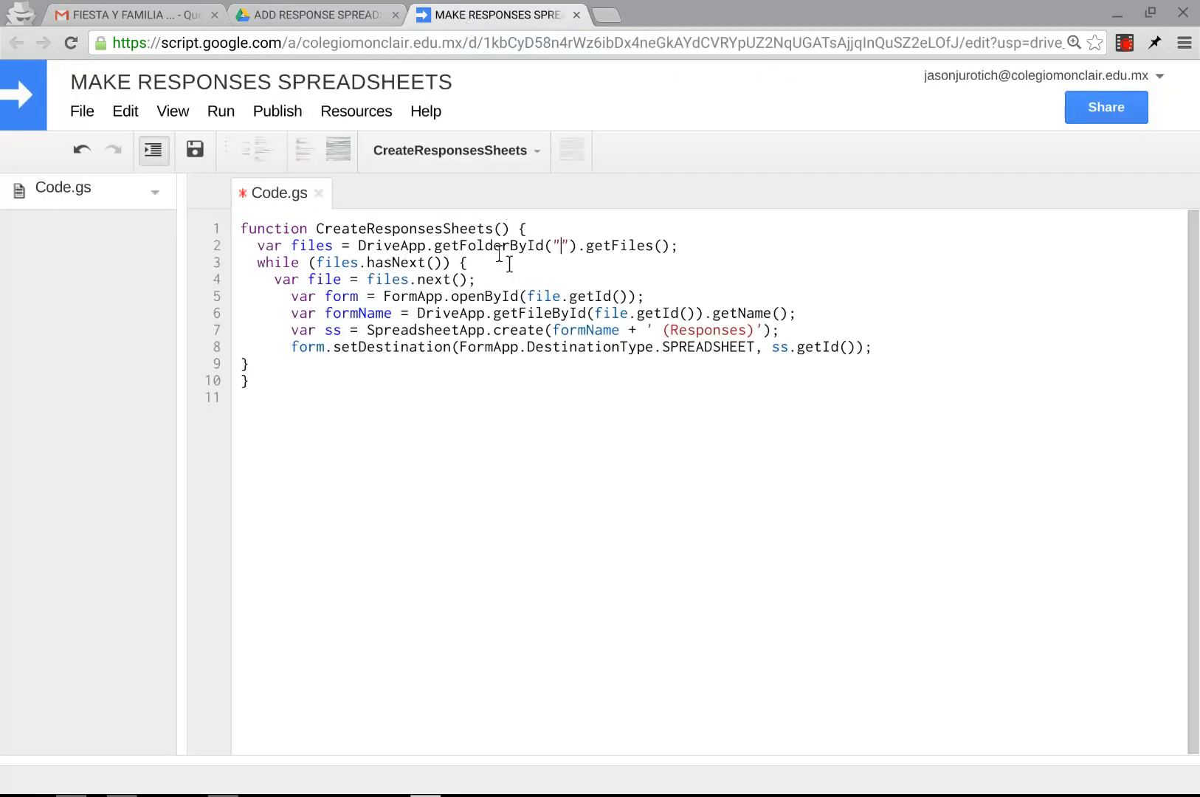
Paste folder ID 0B_fvTaDUJQU7MjFoYjhJUXFBRUk into the code and save the script.
type("0B_fvTaDUJQU7MjFoYjhJUXFBRUk")
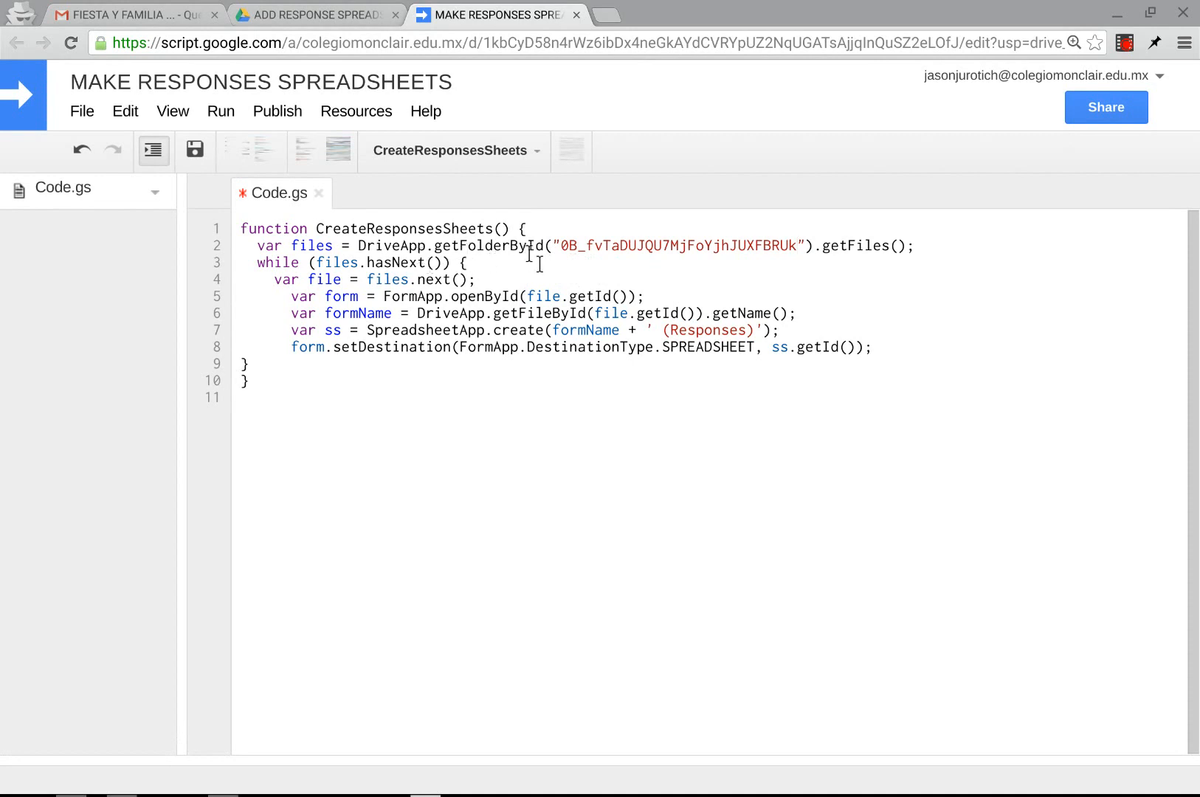
mouse_move(496, 319)
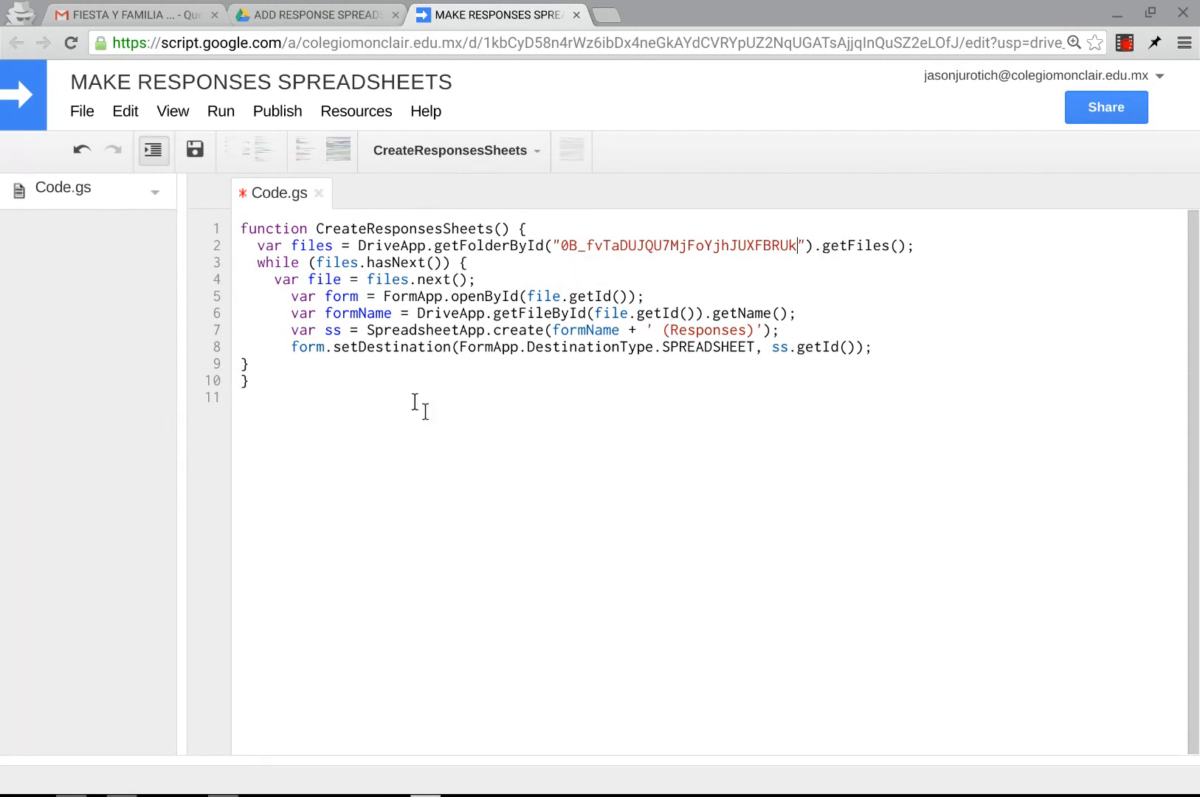
mouse_move(195, 149)
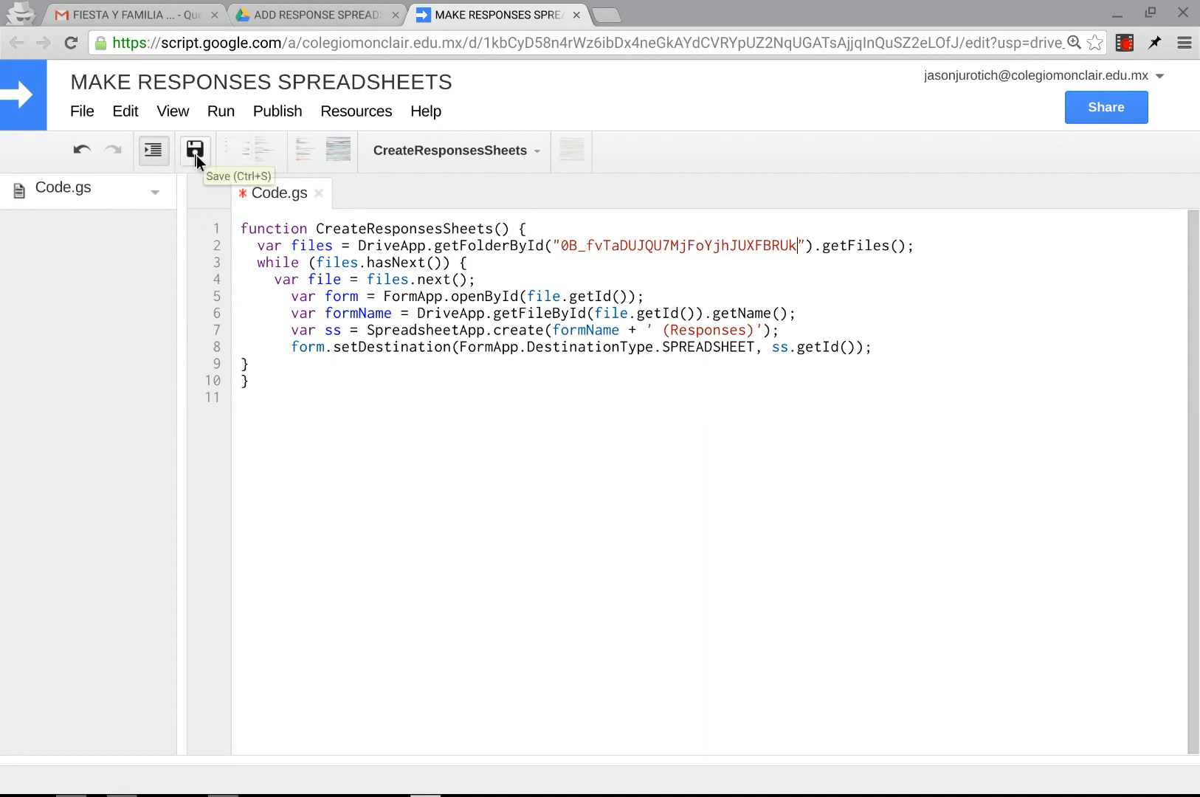
left_click(195, 150)
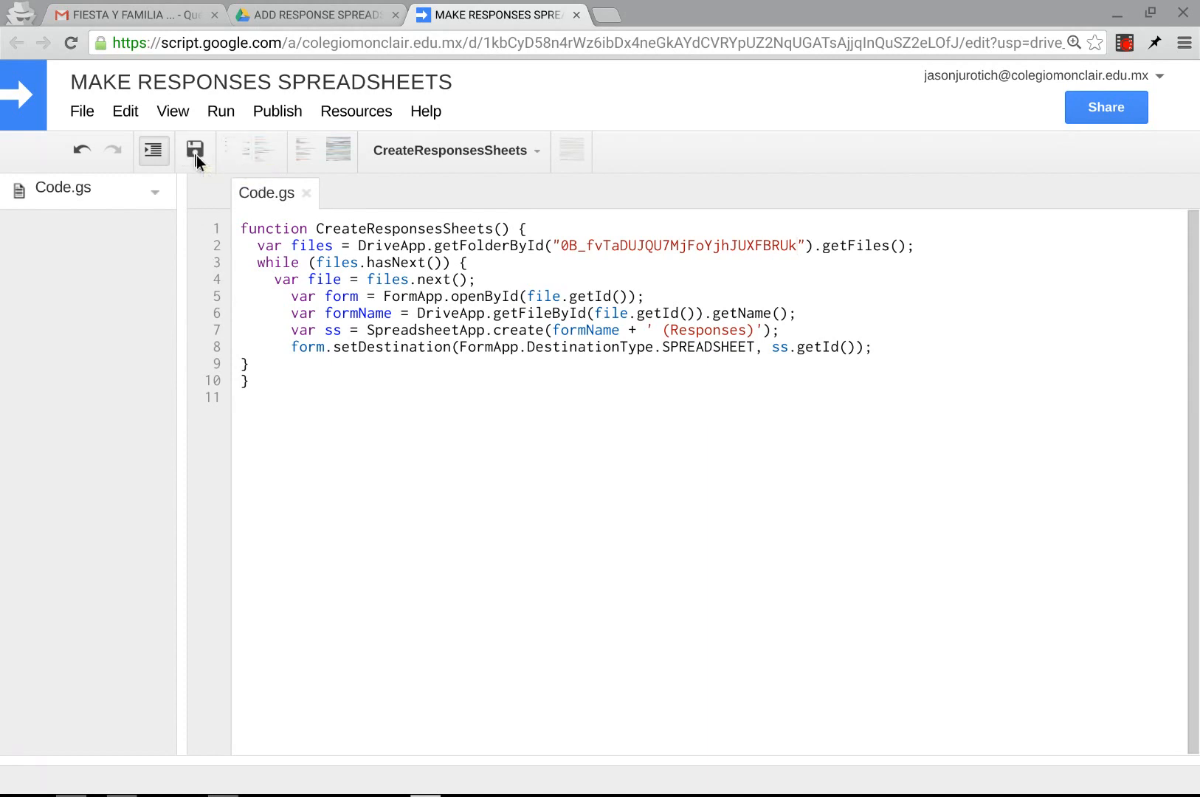
left_click(194, 150)
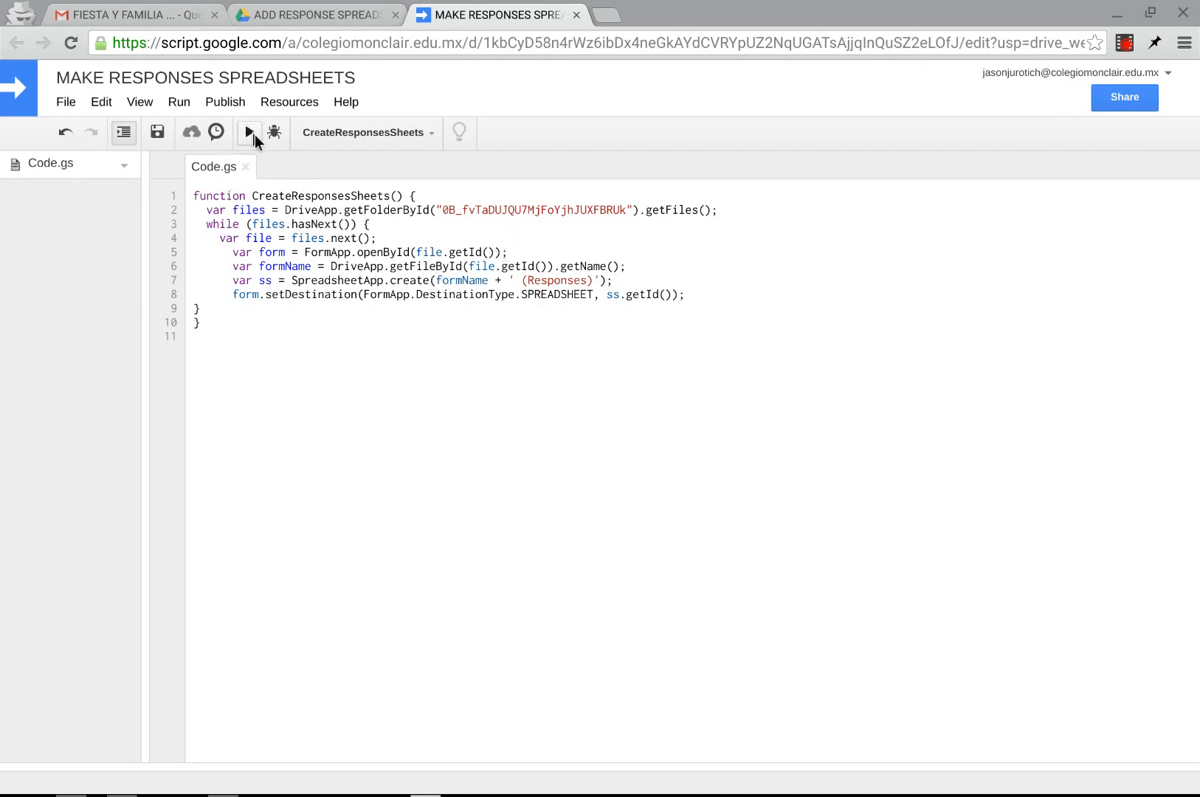
mouse_move(366, 132)
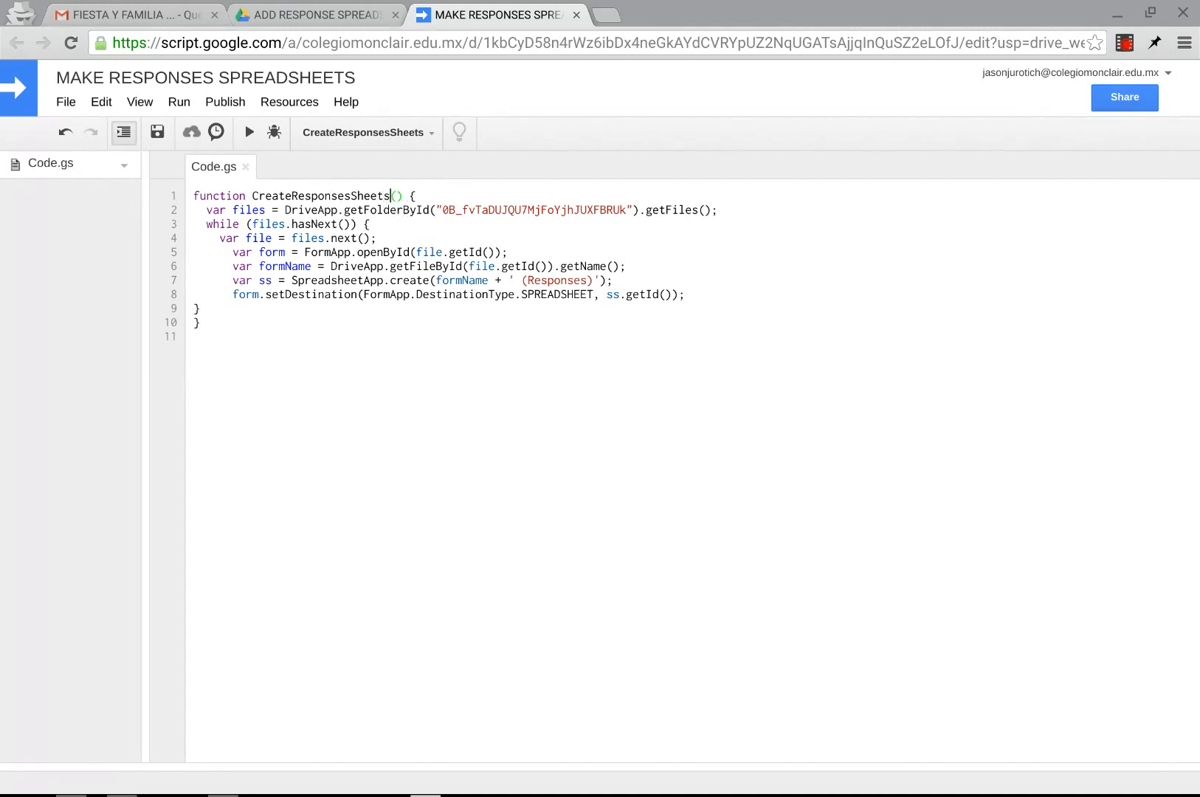
mouse_move(297, 178)
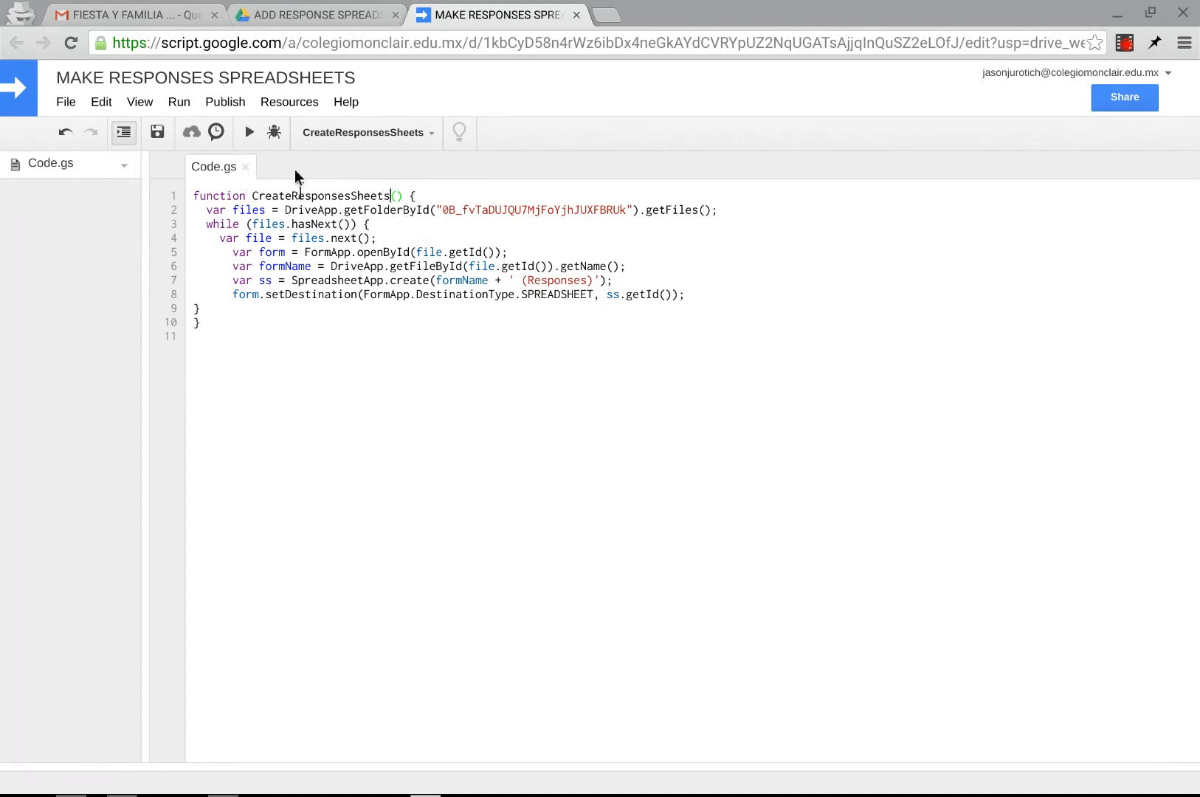
mouse_move(248, 131)
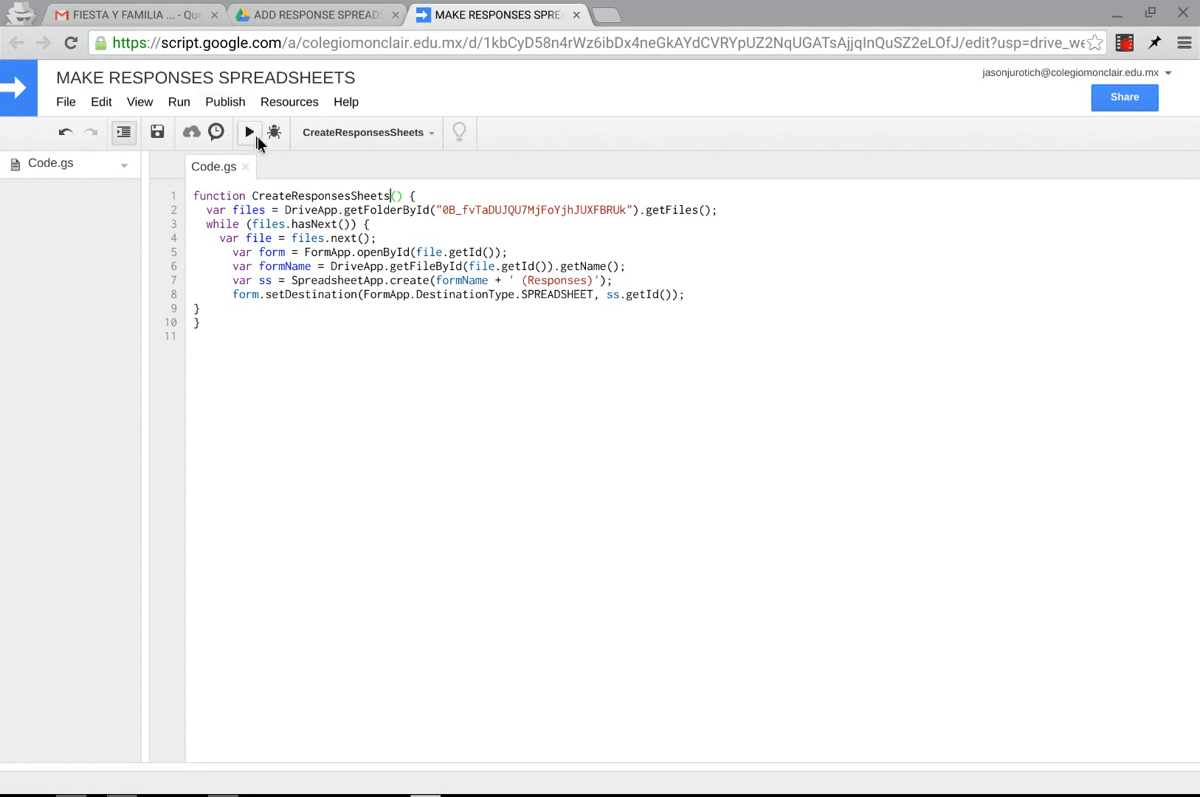
mouse_move(248, 132)
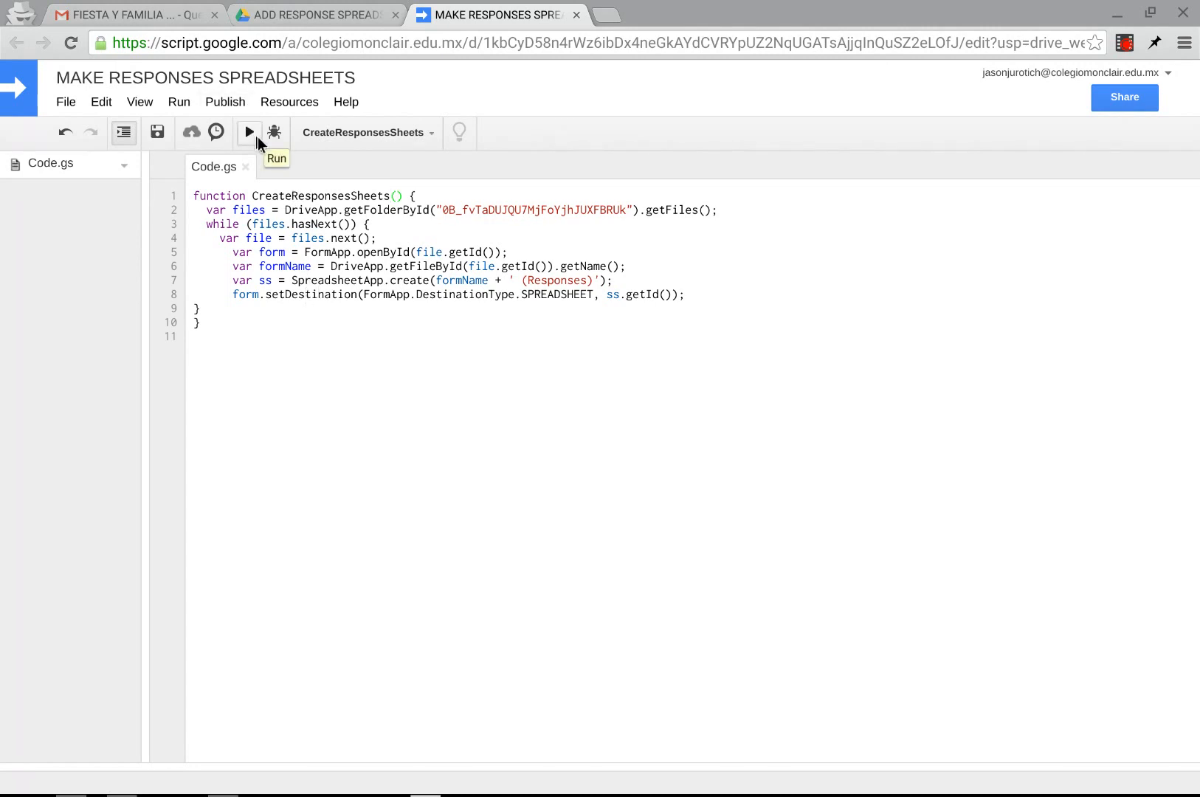
mouse_move(690, 532)
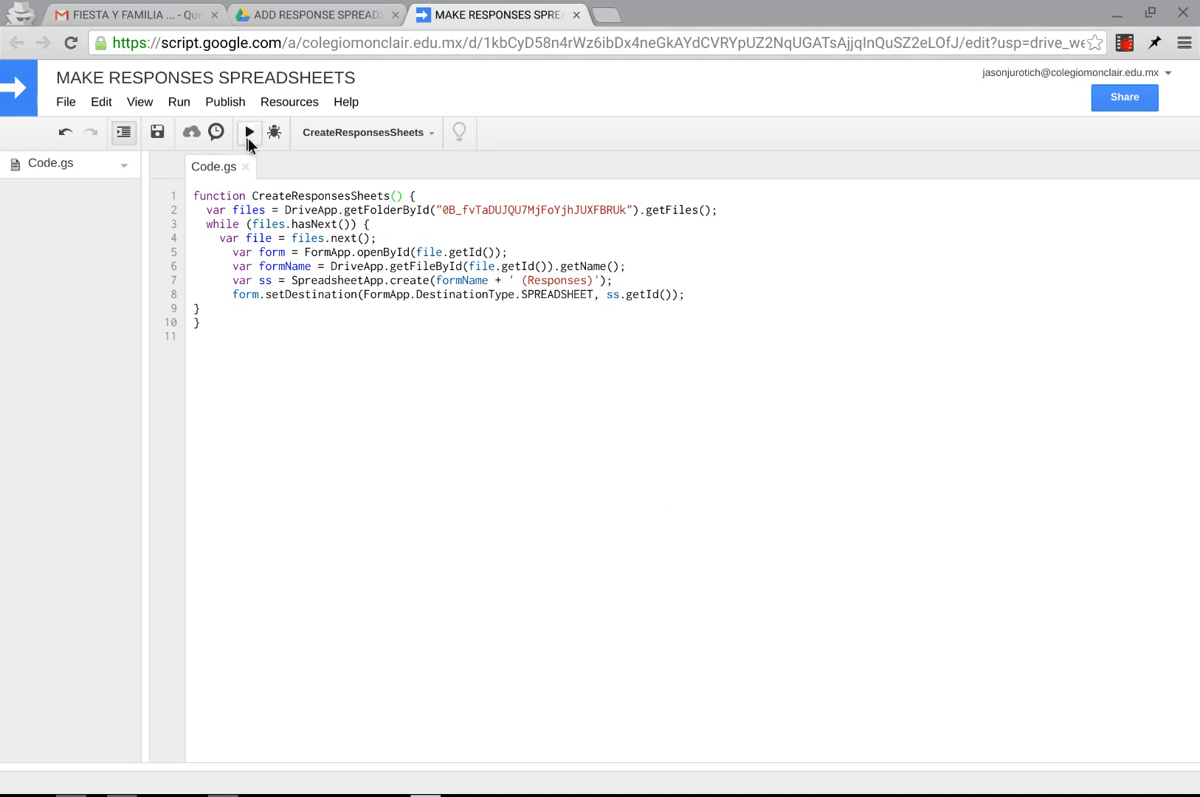
Run CreateResponsesSheets, then view the forms folder with TEST 1 and TEST 2 in Drive.
left_click(248, 131)
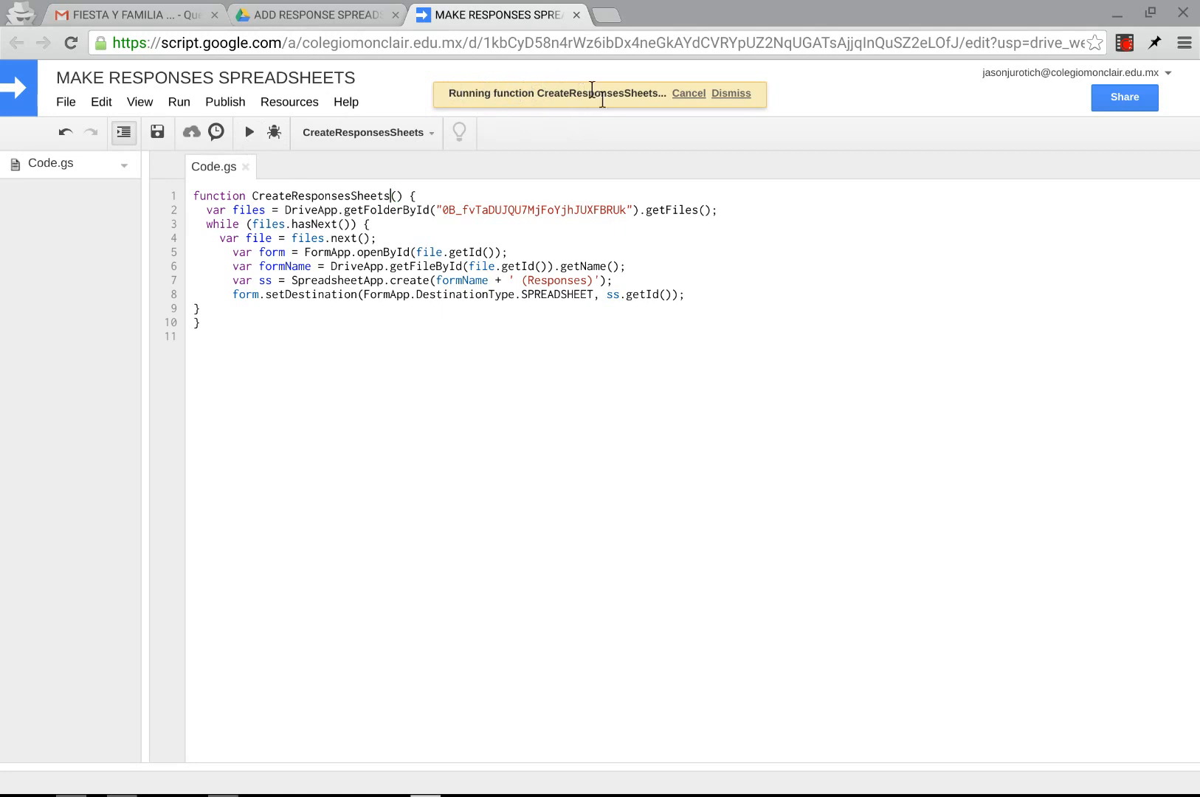
mouse_move(578, 161)
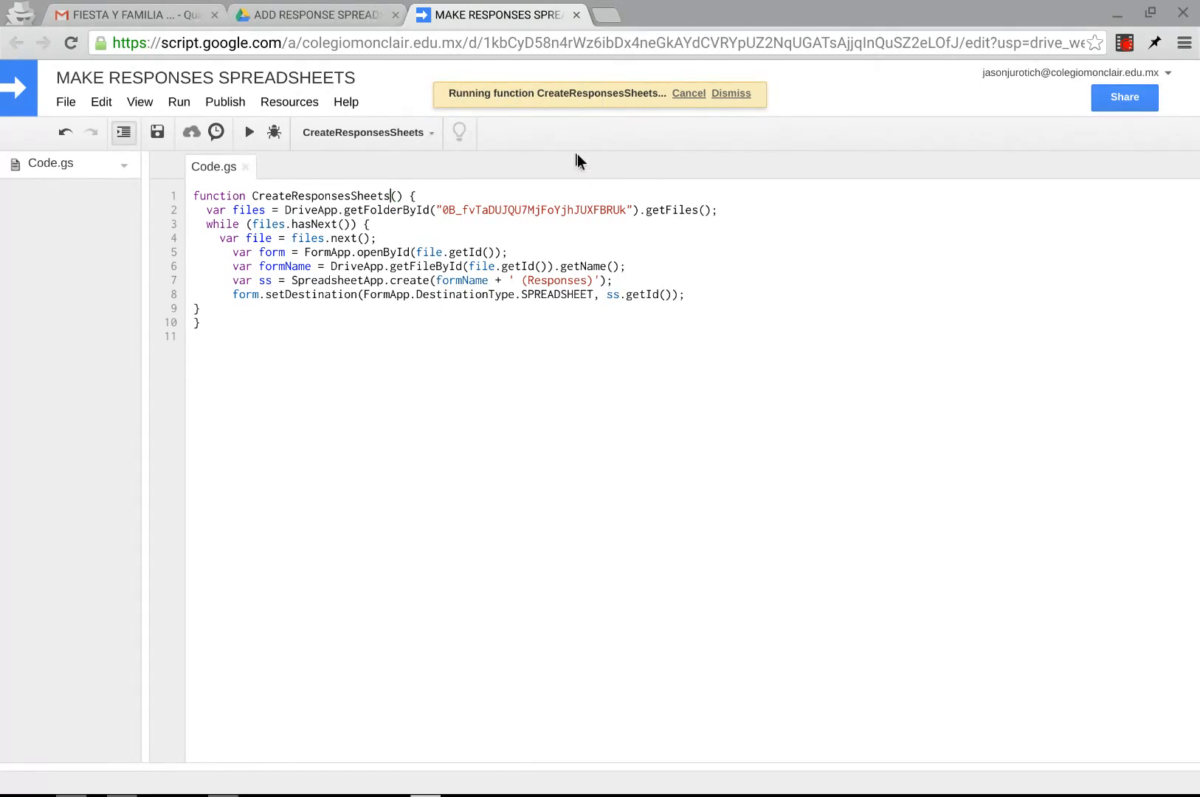
left_click(730, 93)
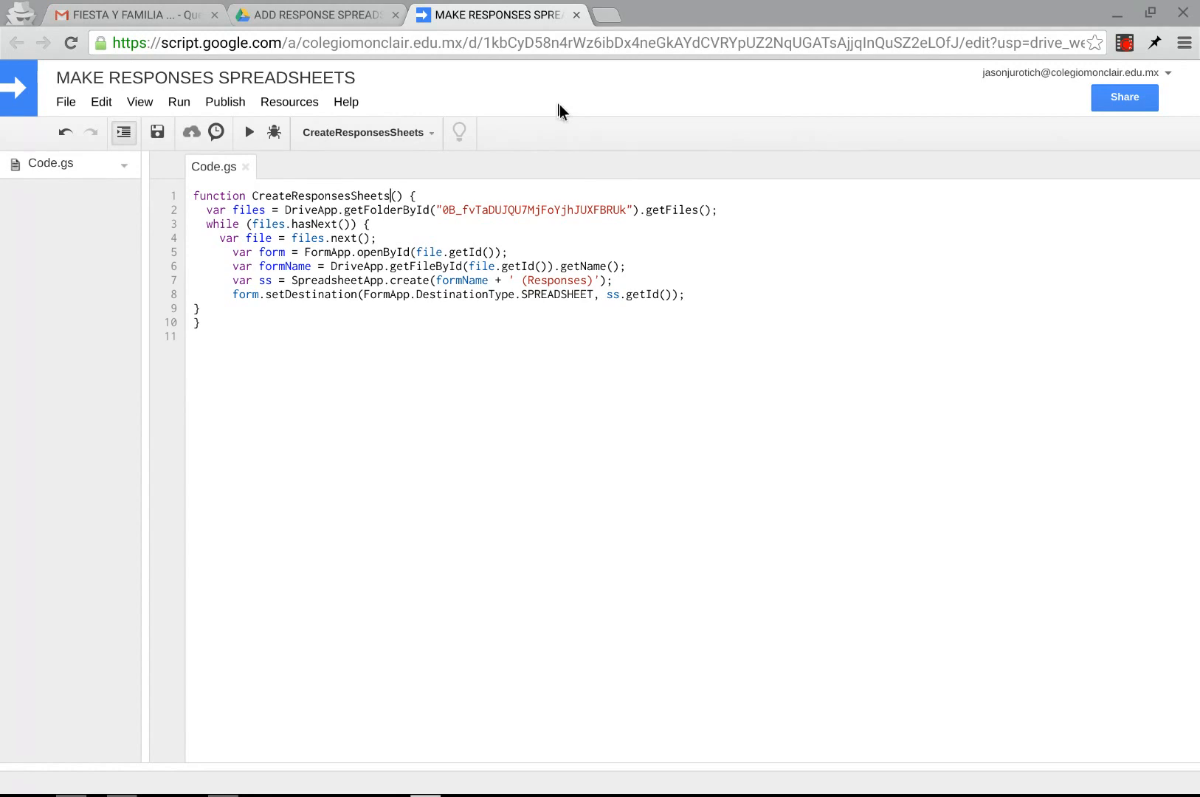
left_click(314, 15)
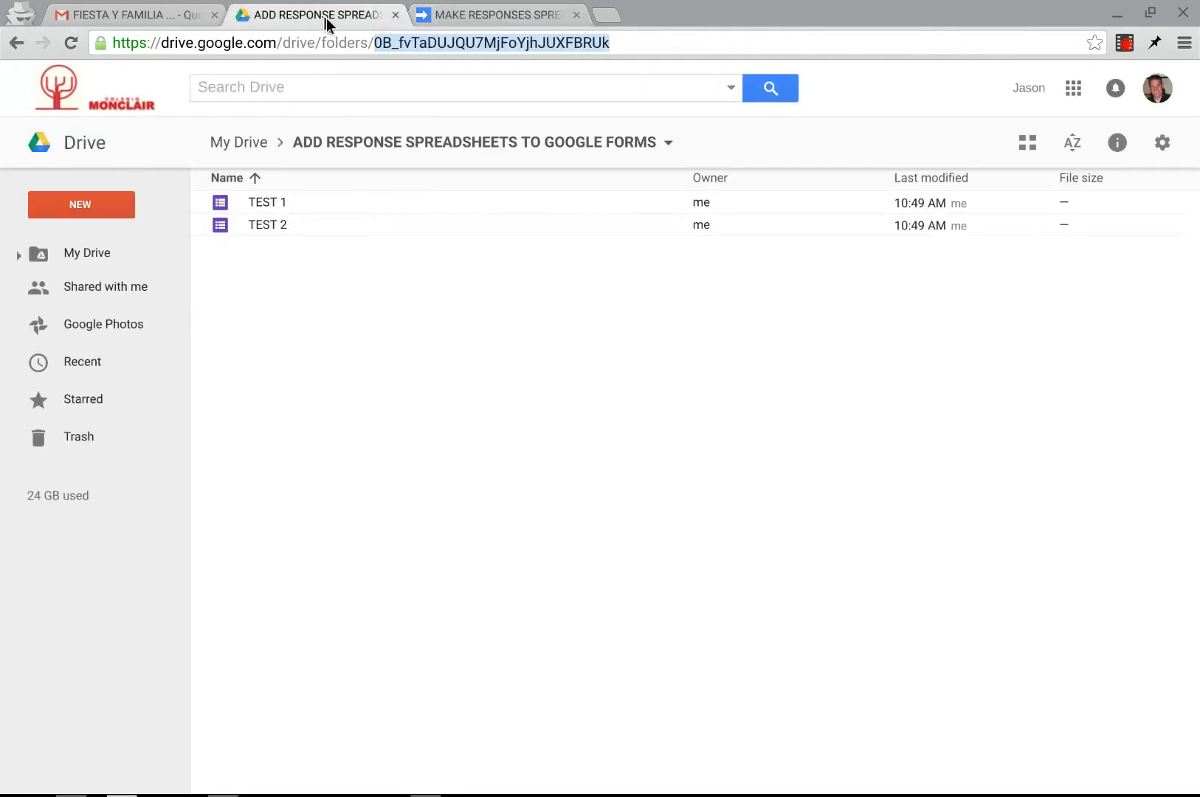
Return to the MAKE RESPONSES SPREADSHEETS script editor tab.
left_click(497, 15)
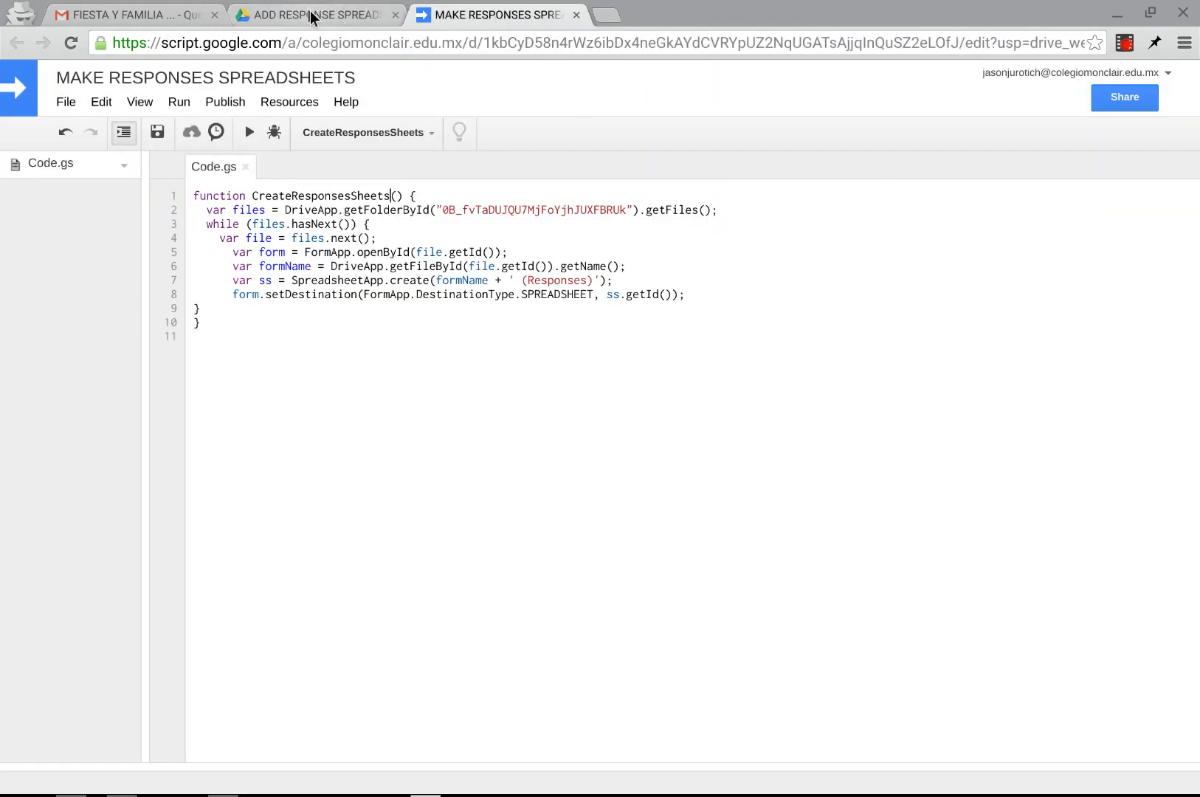
mouse_move(315, 15)
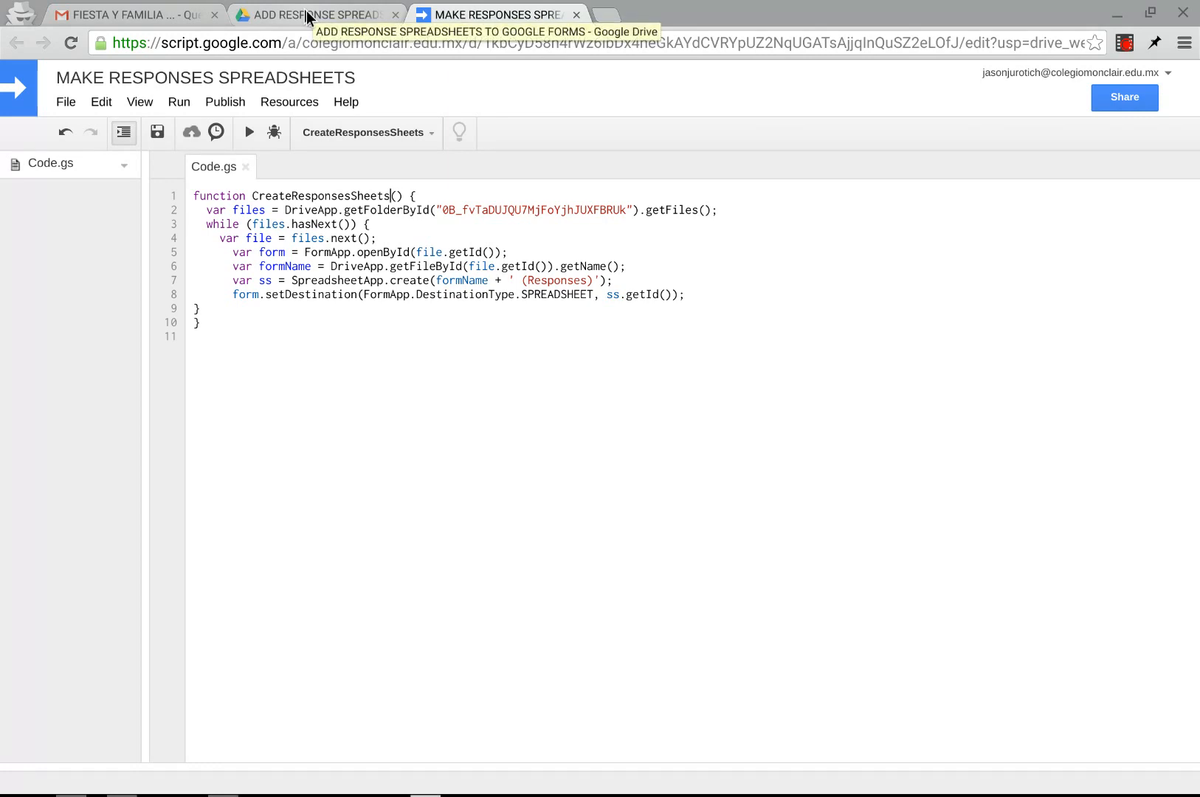
mouse_move(264, 17)
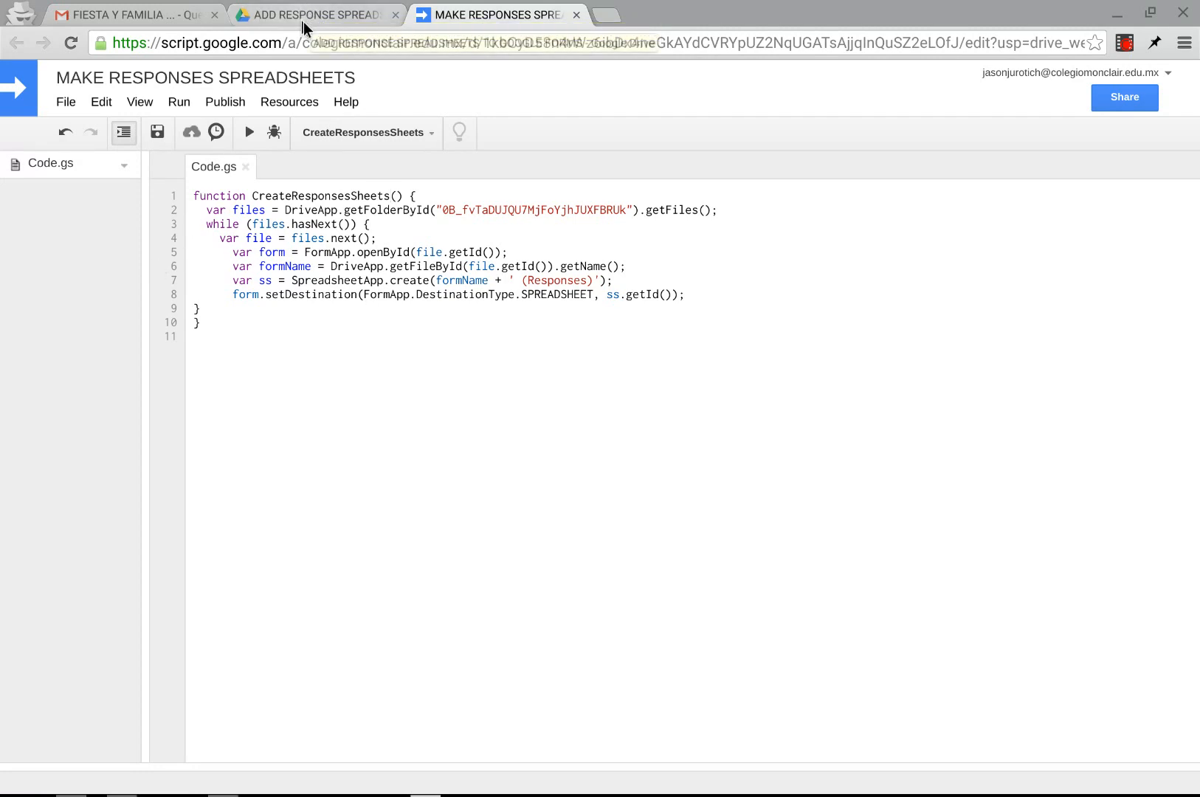
mouse_move(313, 15)
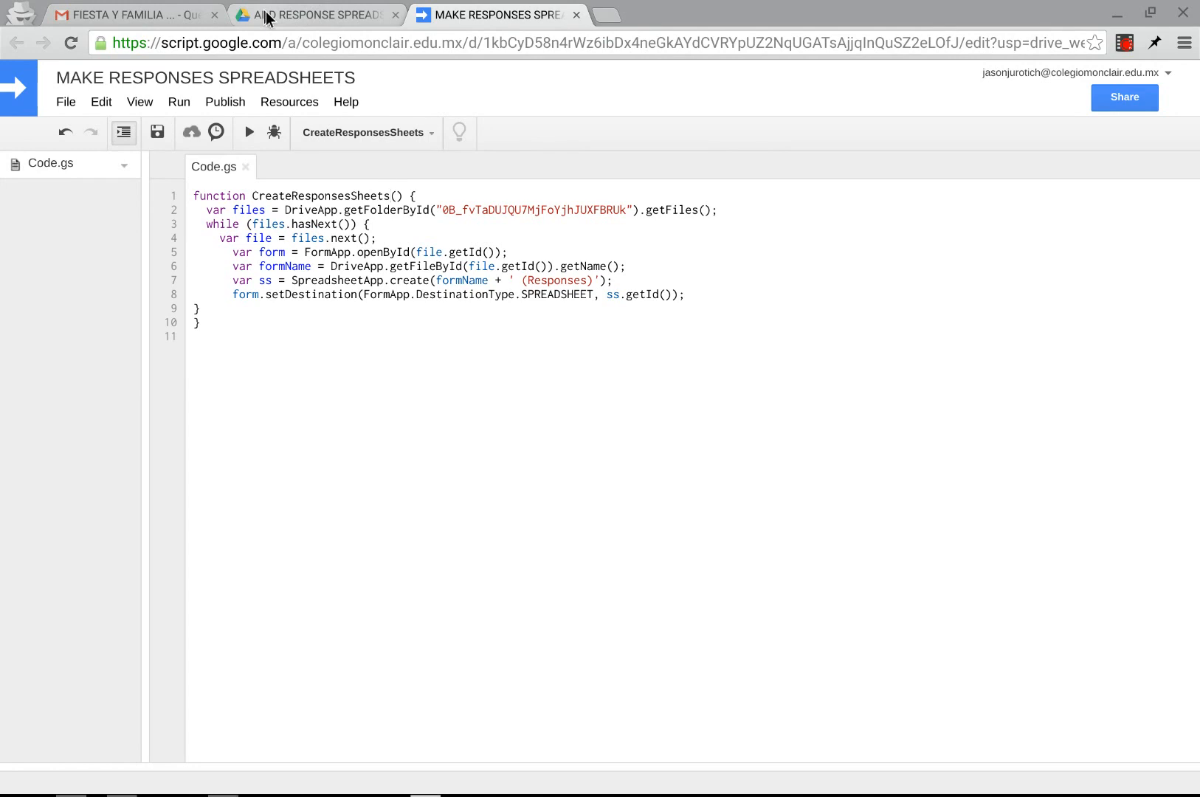
Open My Drive to see the TEST 1 (Responses) and TEST 2 (Responses) spreadsheets.
left_click(313, 15)
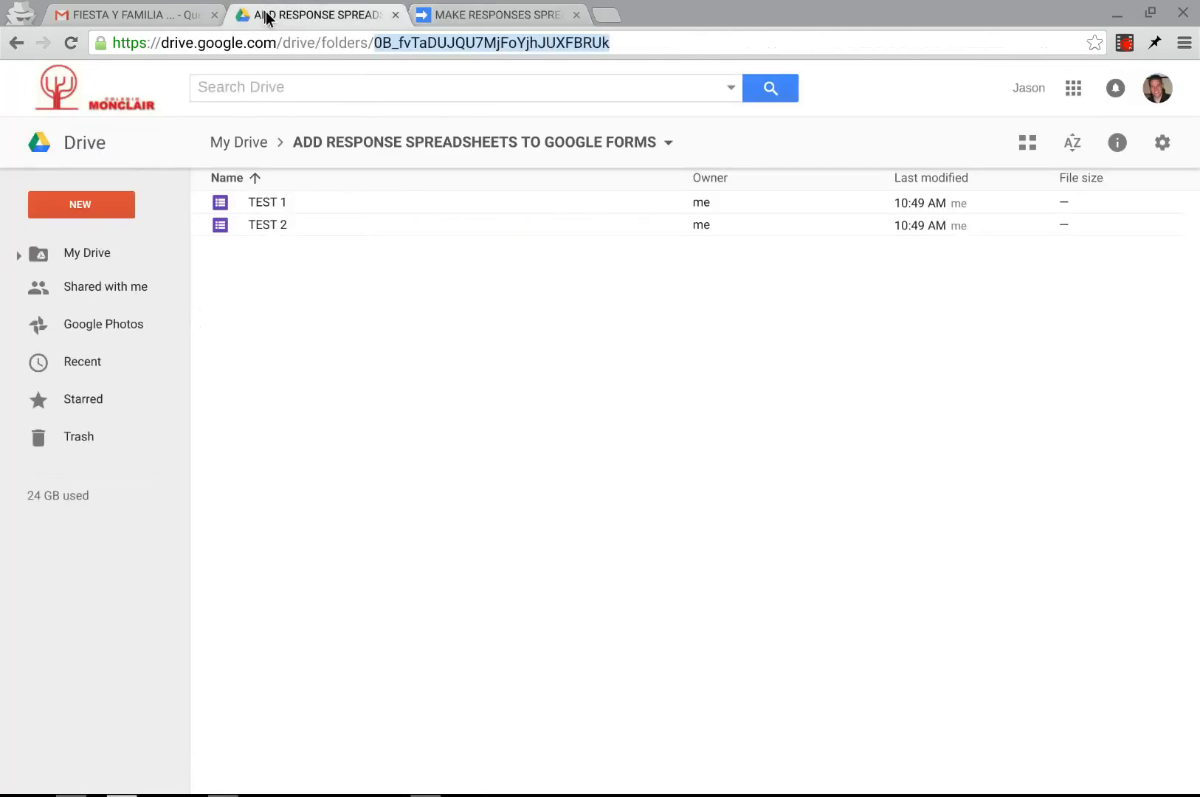
mouse_move(262, 289)
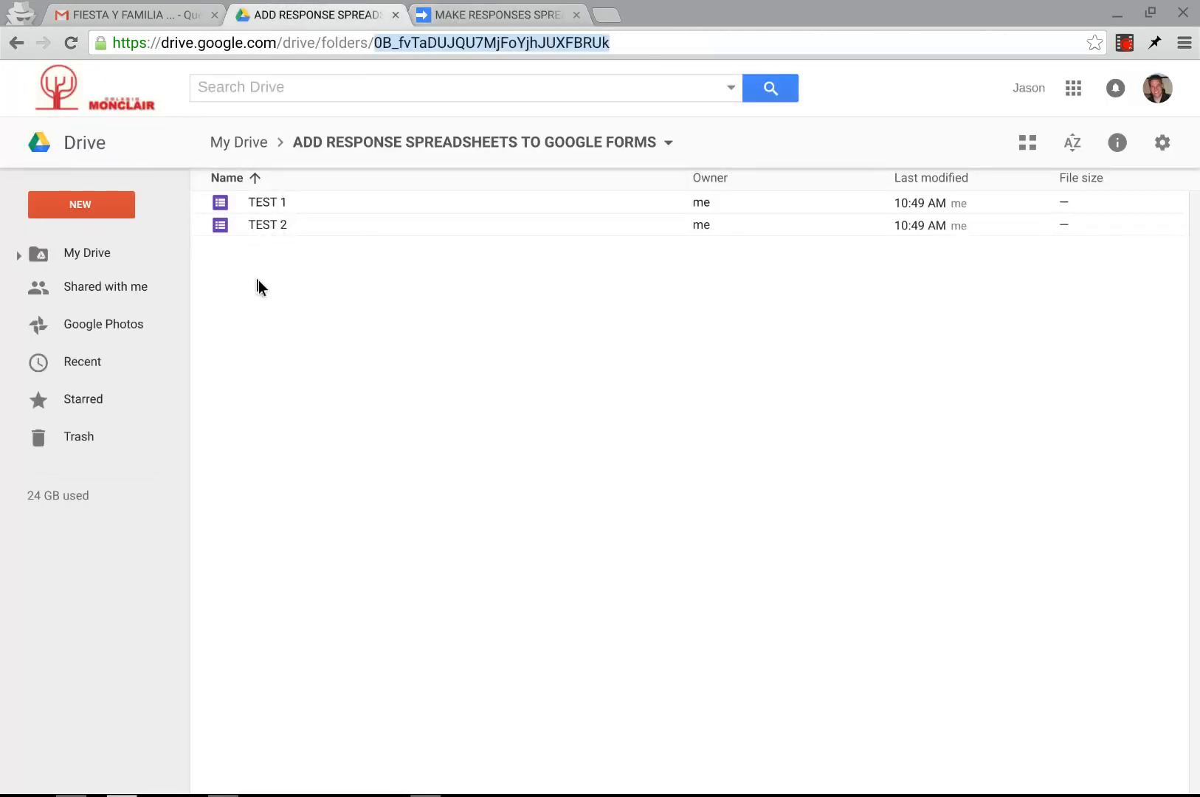
mouse_move(237, 282)
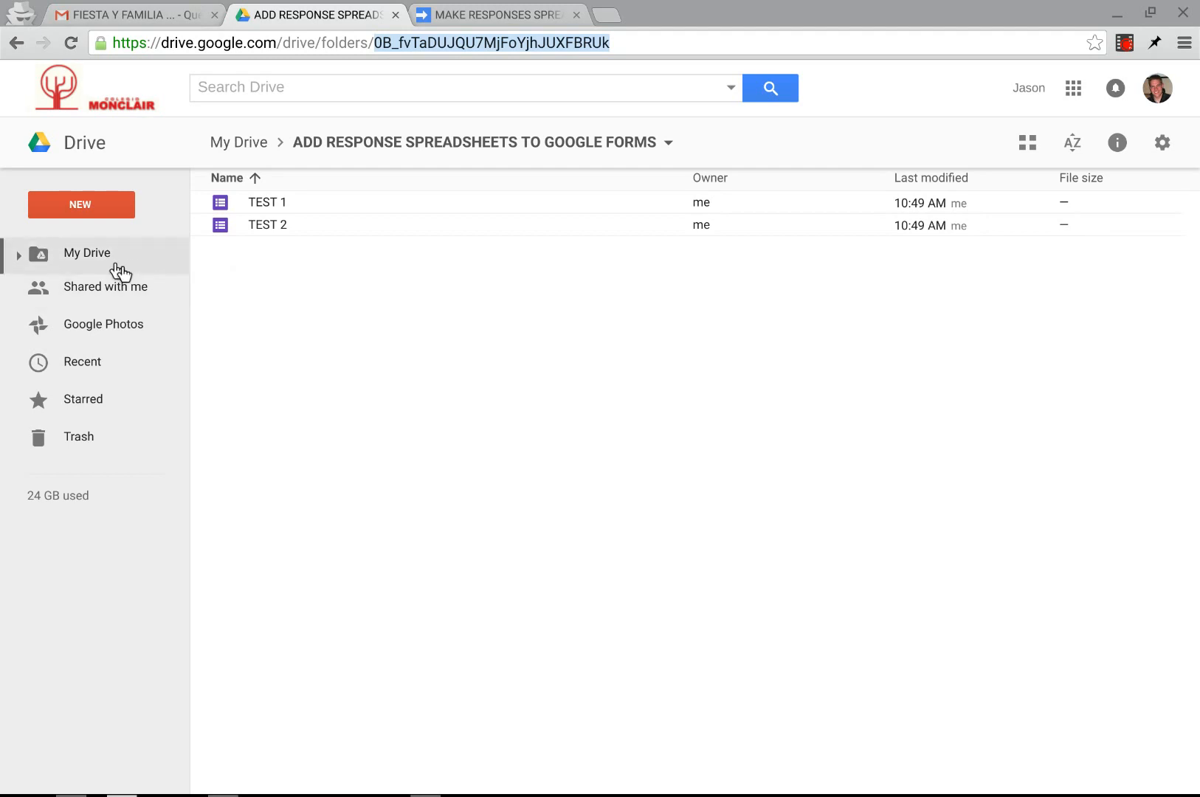
mouse_move(136, 156)
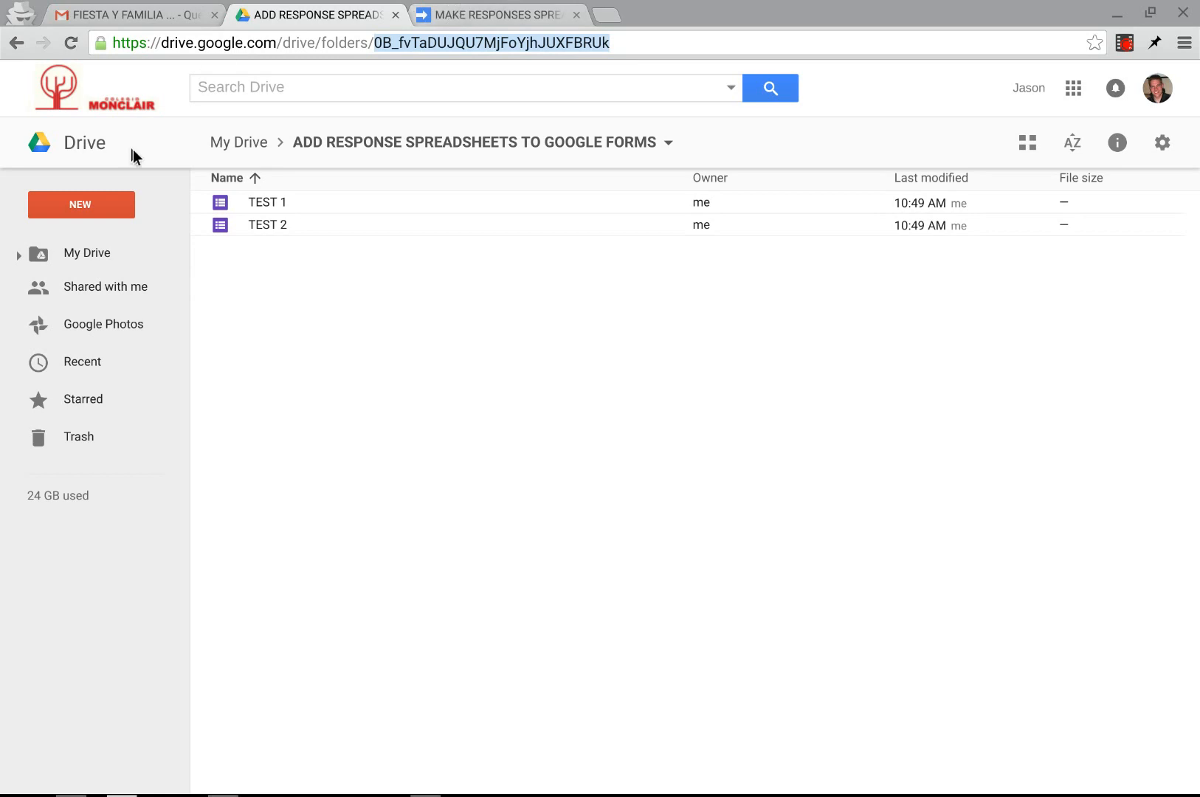
left_click(238, 142)
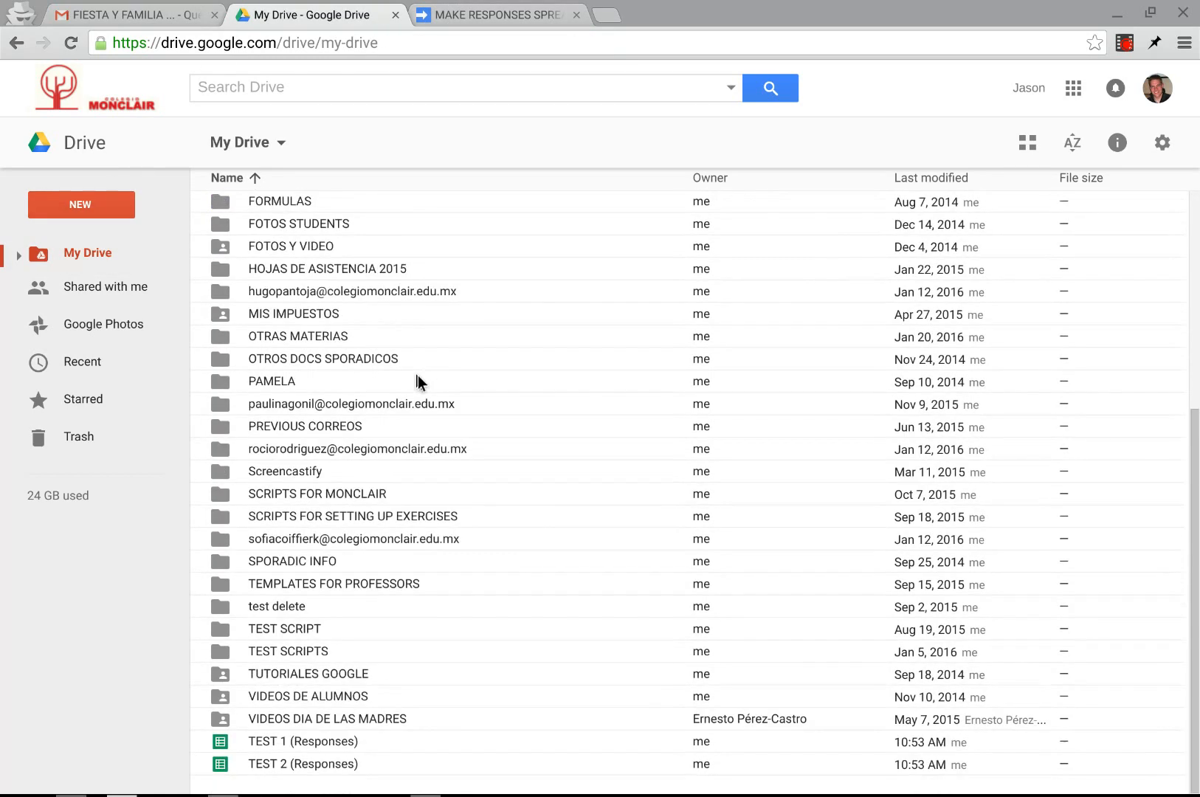